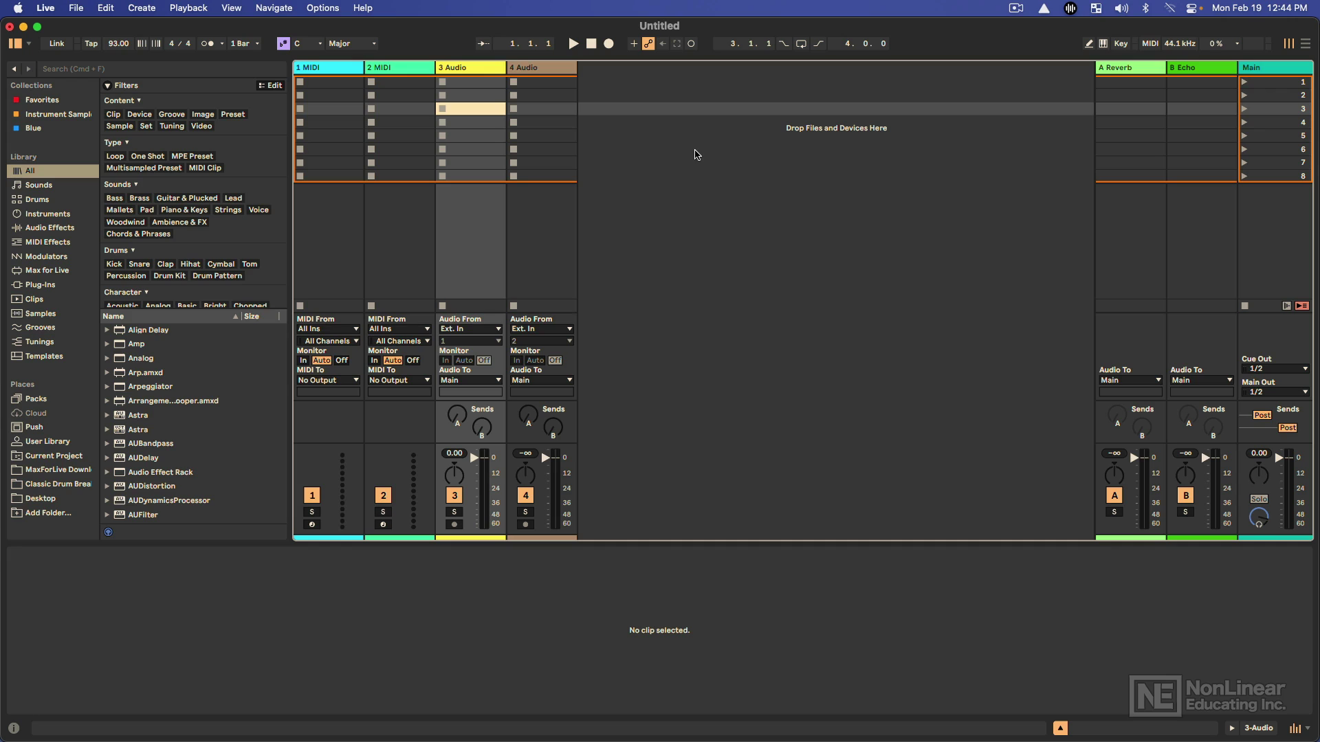
pyautogui.moveTo(134, 140)
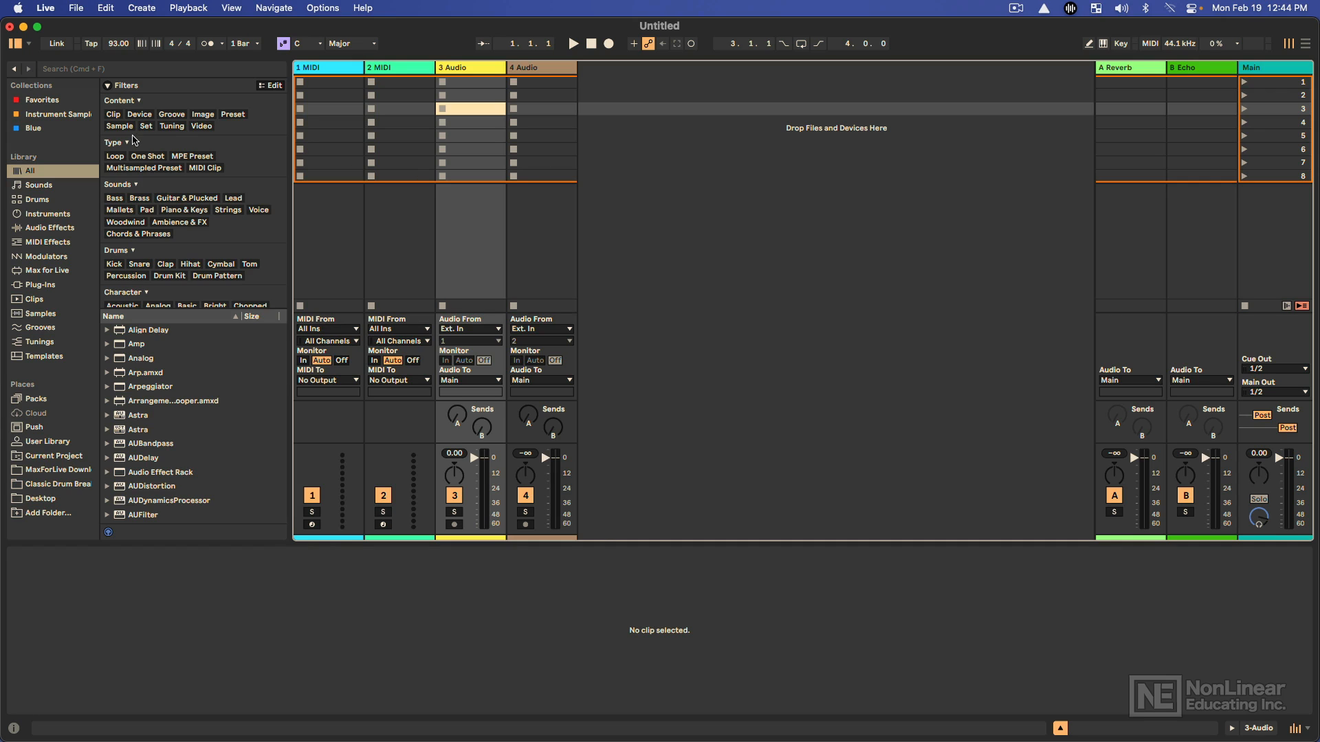
# Open the Preferences window from the Live menu's Settings command.
pyautogui.click(47, 7)
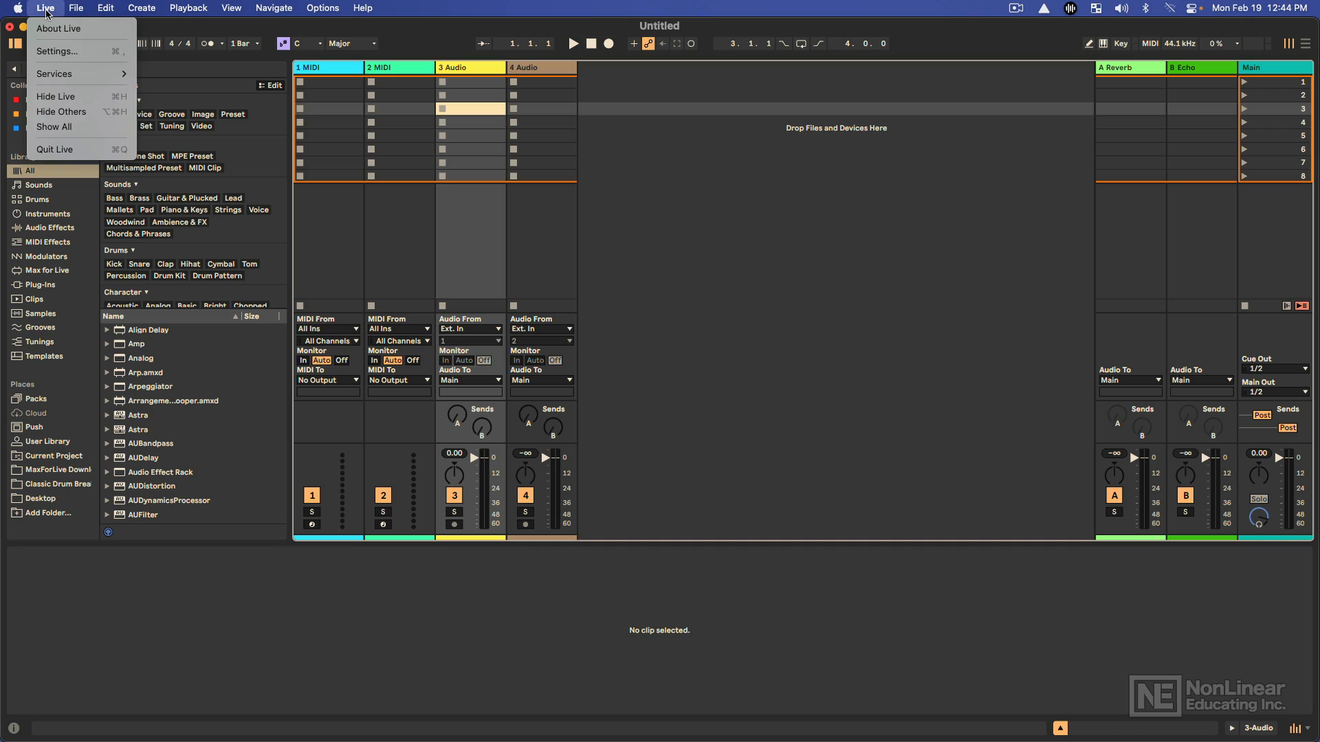
pyautogui.moveTo(61, 54)
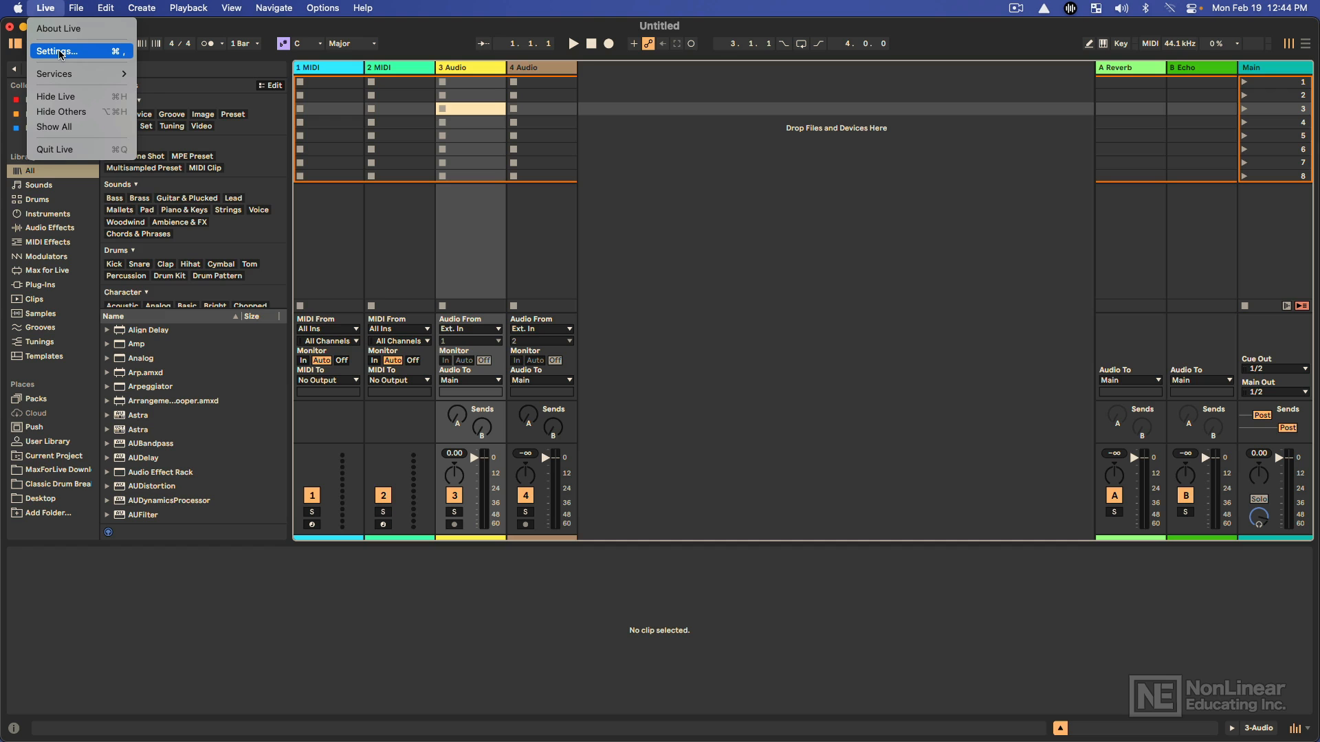
pyautogui.click(322, 6)
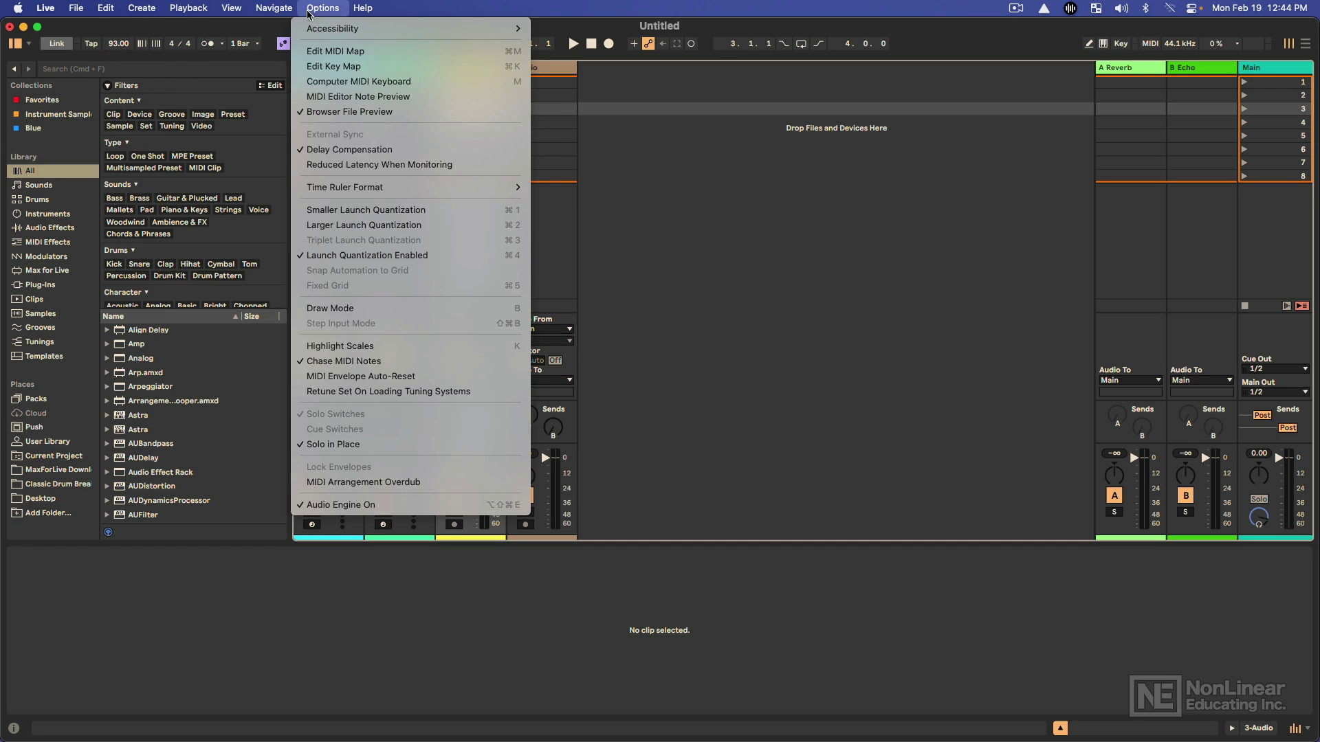
pyautogui.click(48, 7)
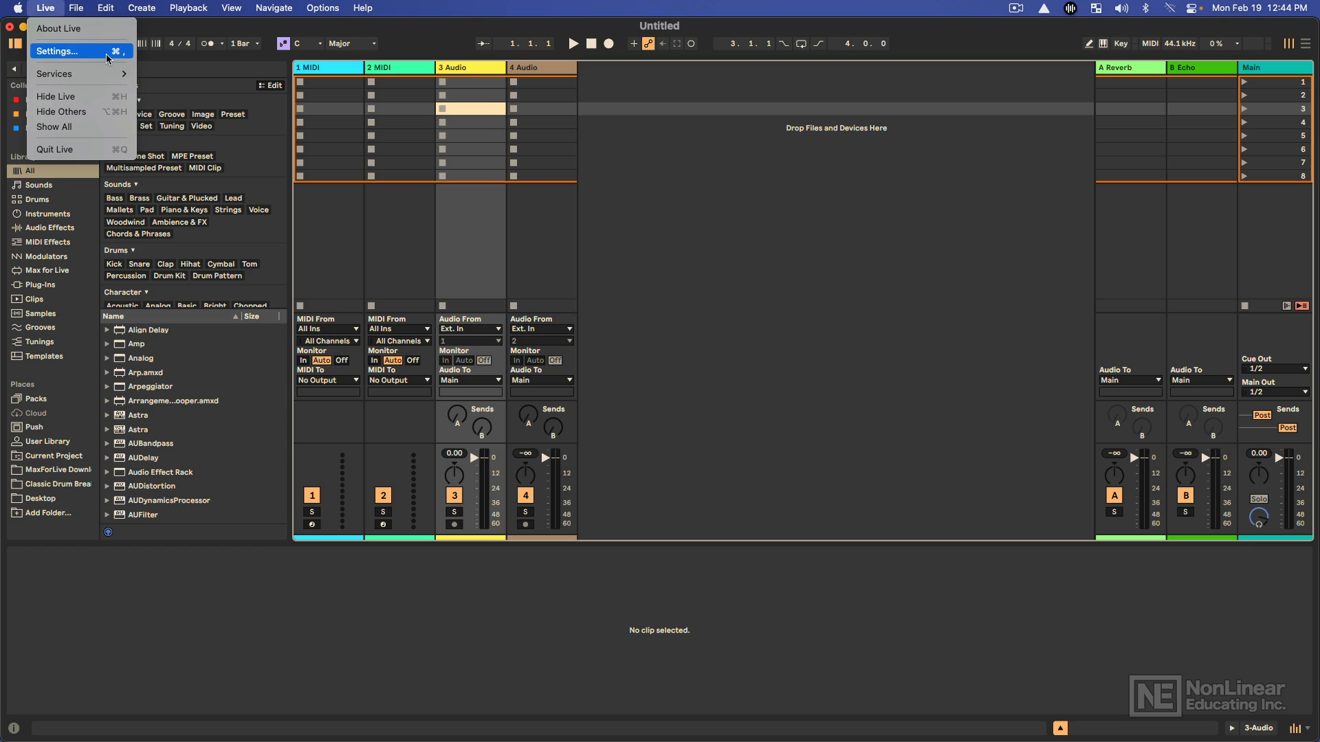
pyautogui.click(61, 51)
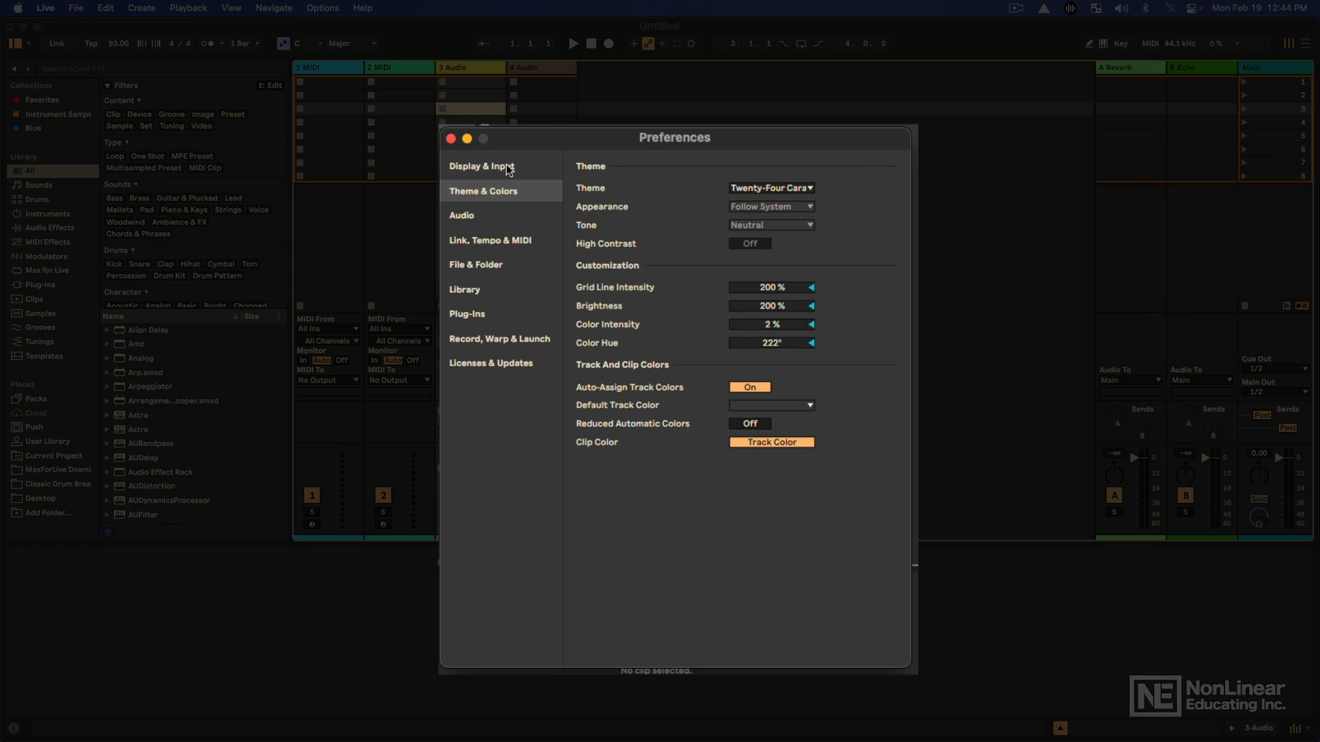
# Switch Preferences to the Display & Input page.
pyautogui.click(481, 166)
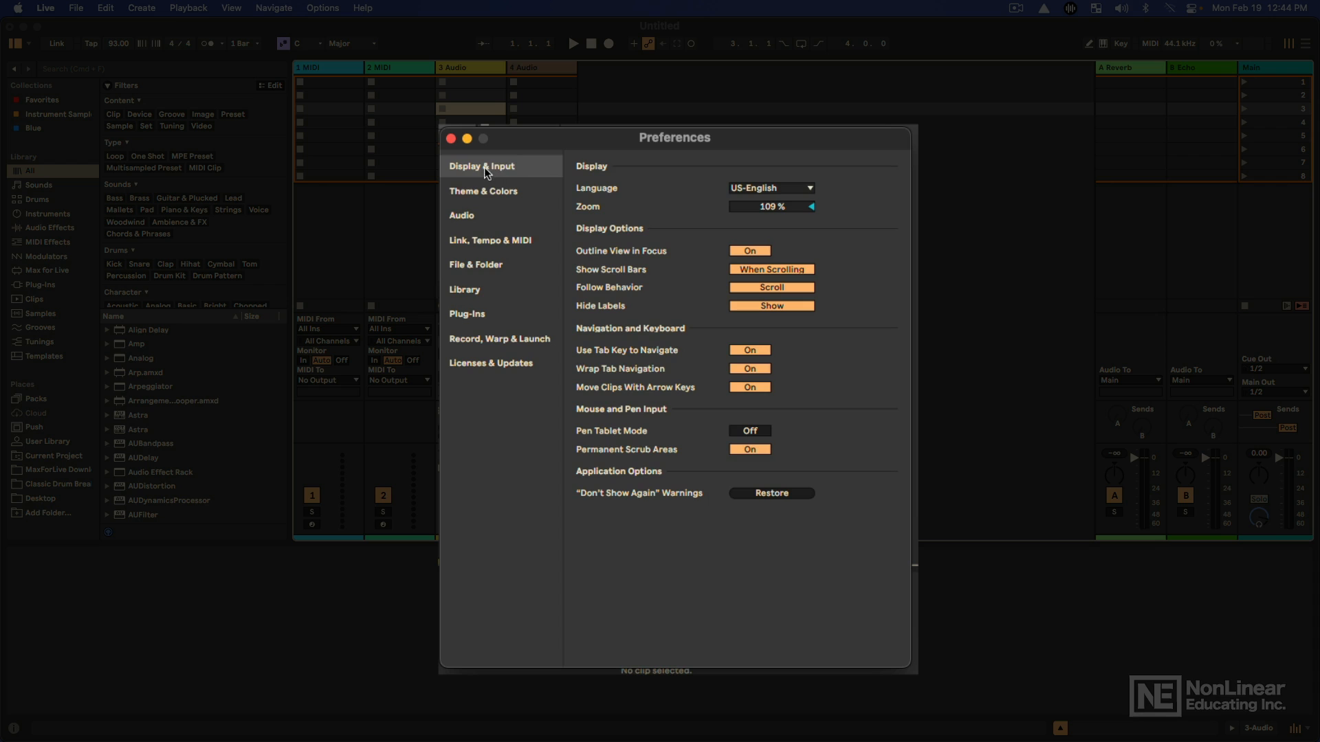
pyautogui.click(481, 167)
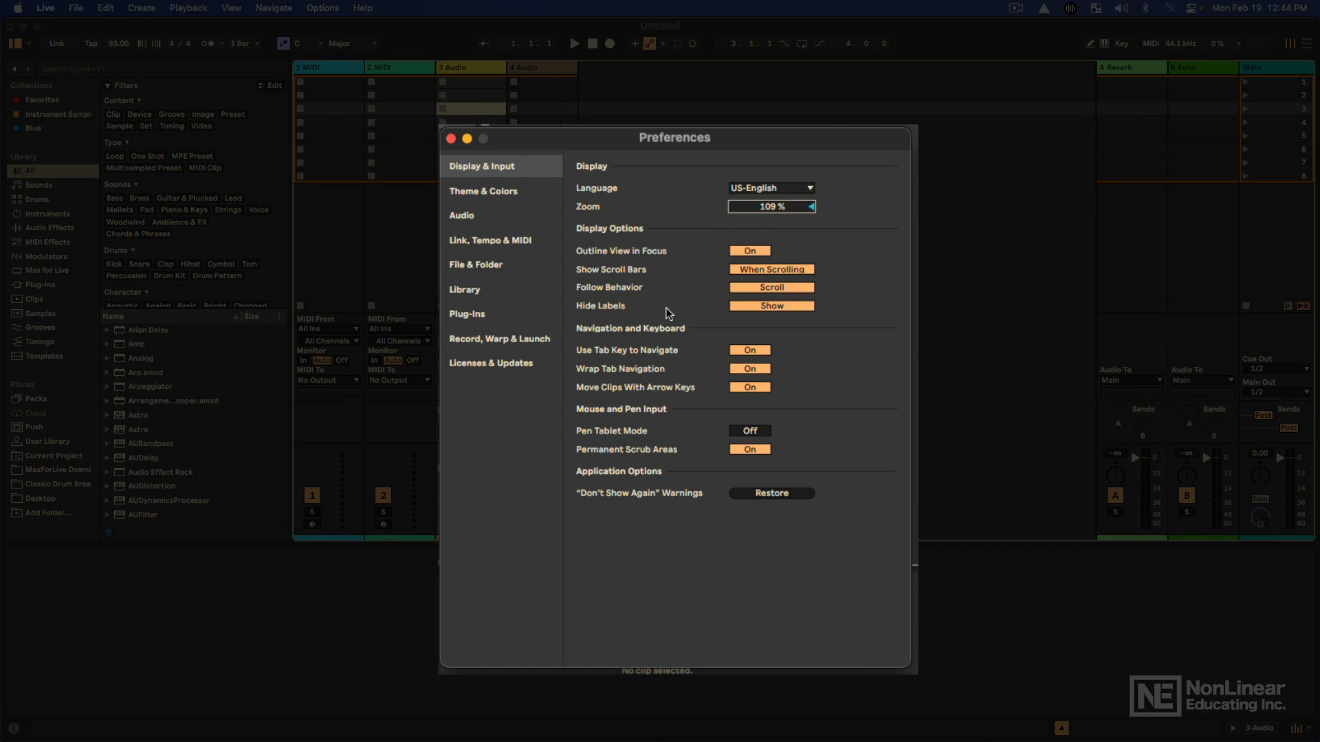
pyautogui.moveTo(614, 372)
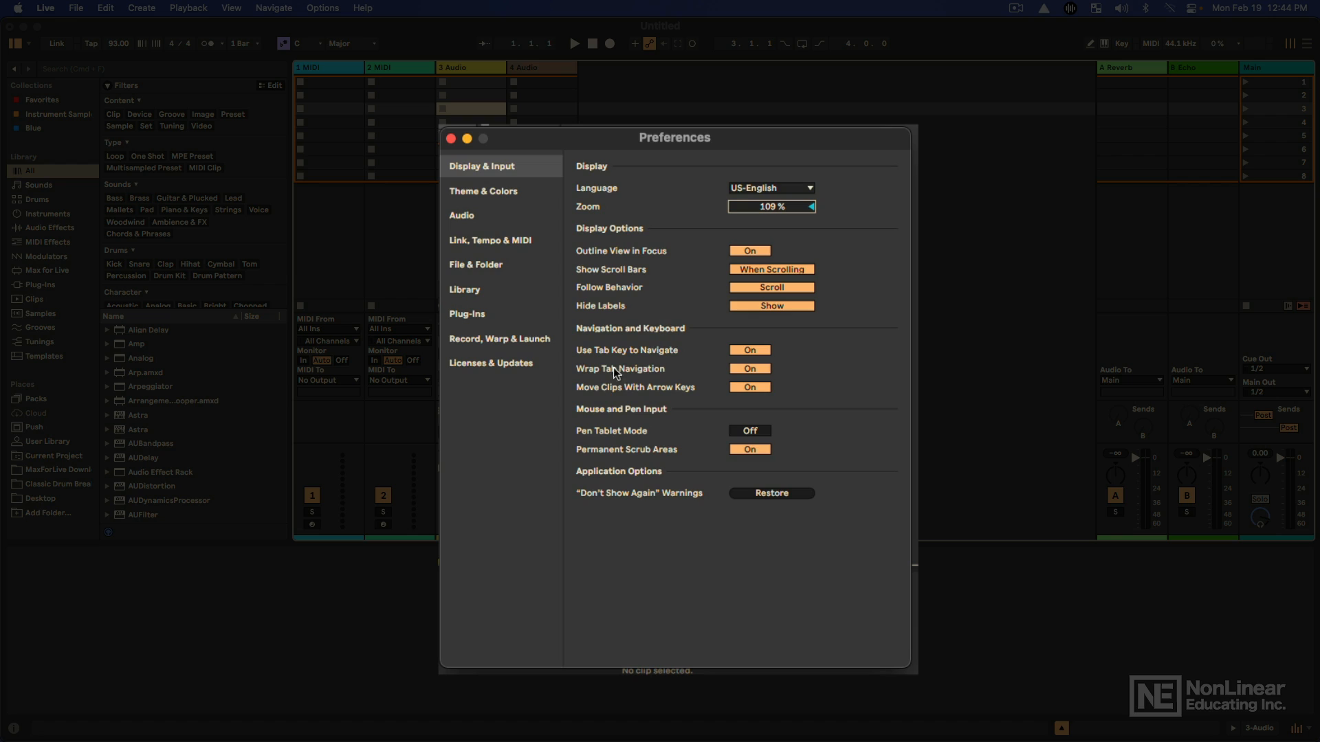
pyautogui.moveTo(626, 363)
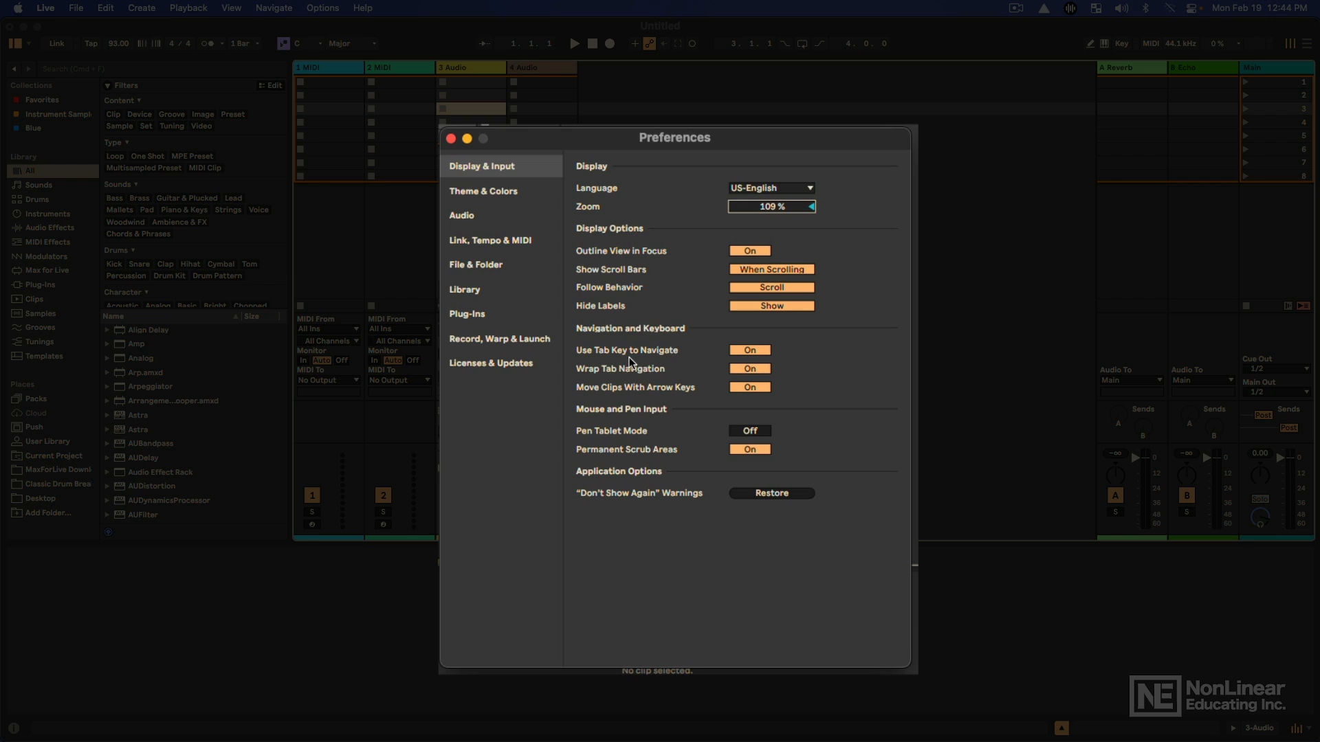
pyautogui.moveTo(664, 361)
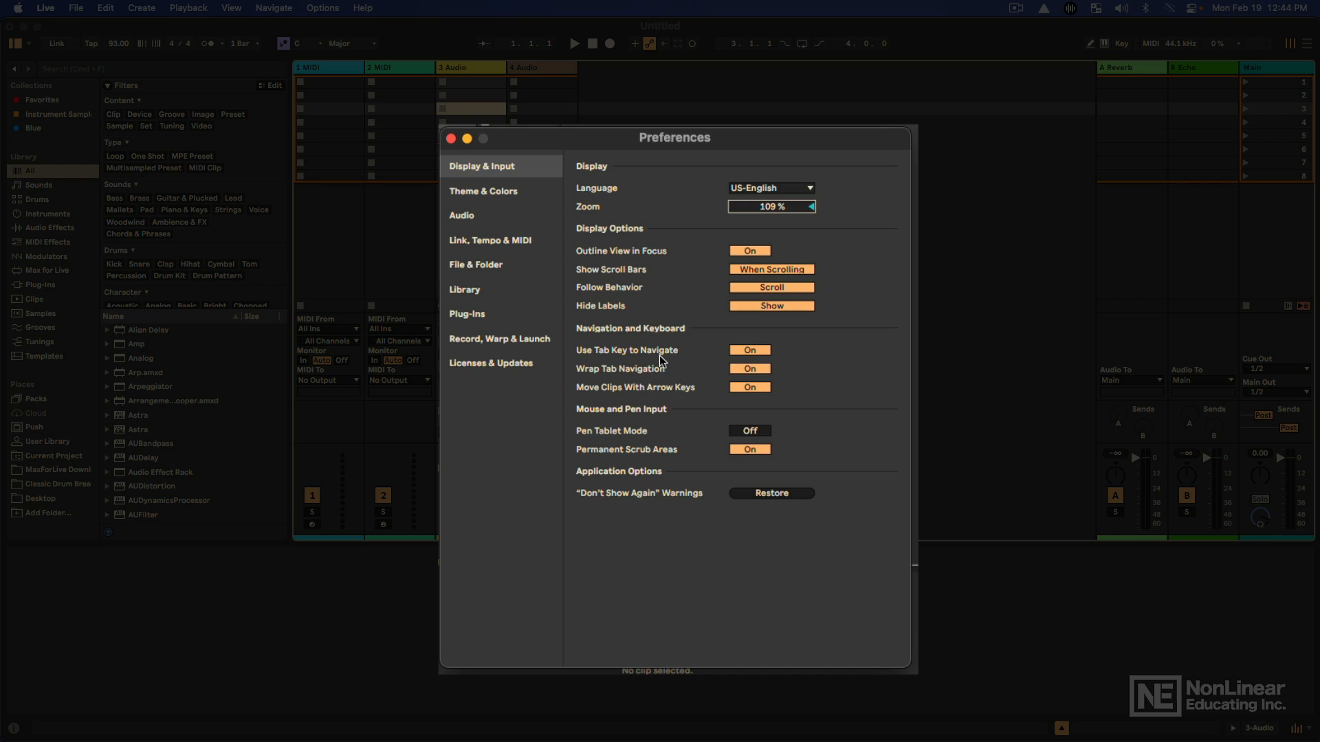
pyautogui.moveTo(356, 121)
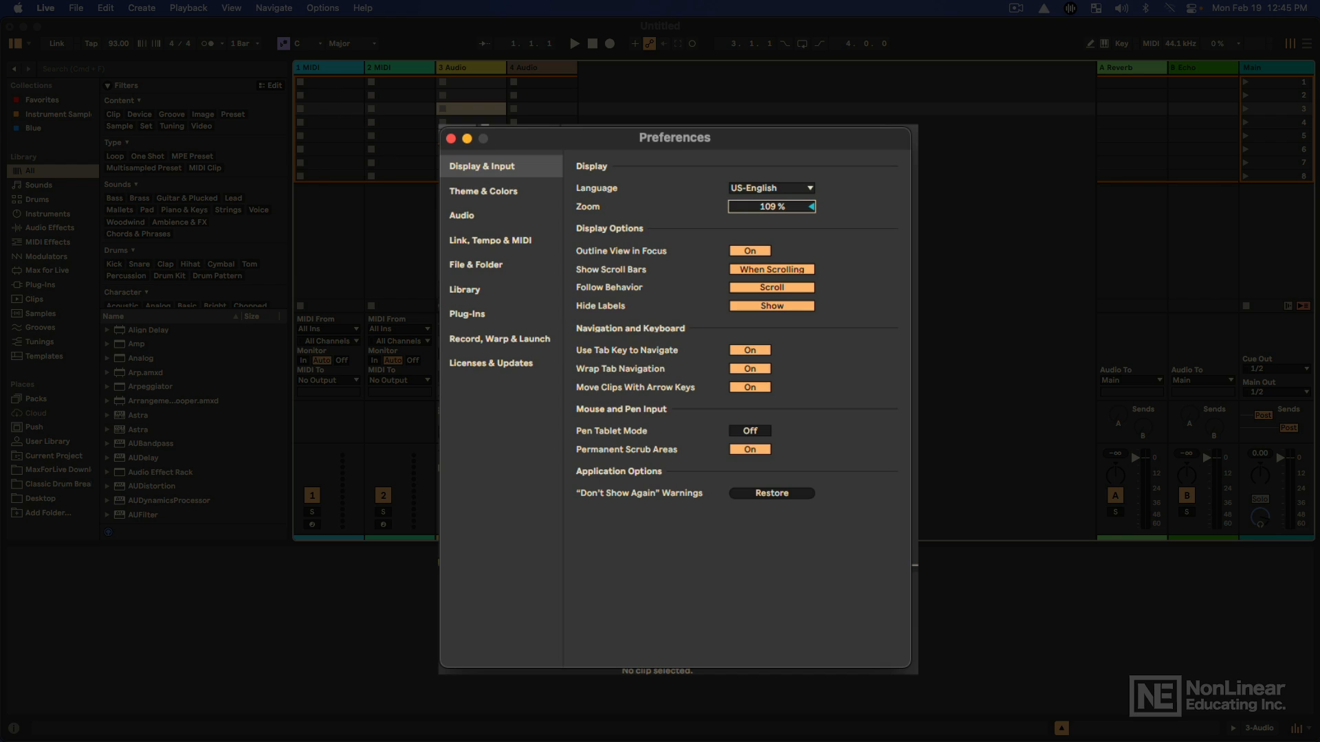
# Toggle Use Tab Key to Navigate off and back on, then arm track 1 for recording.
pyautogui.click(749, 350)
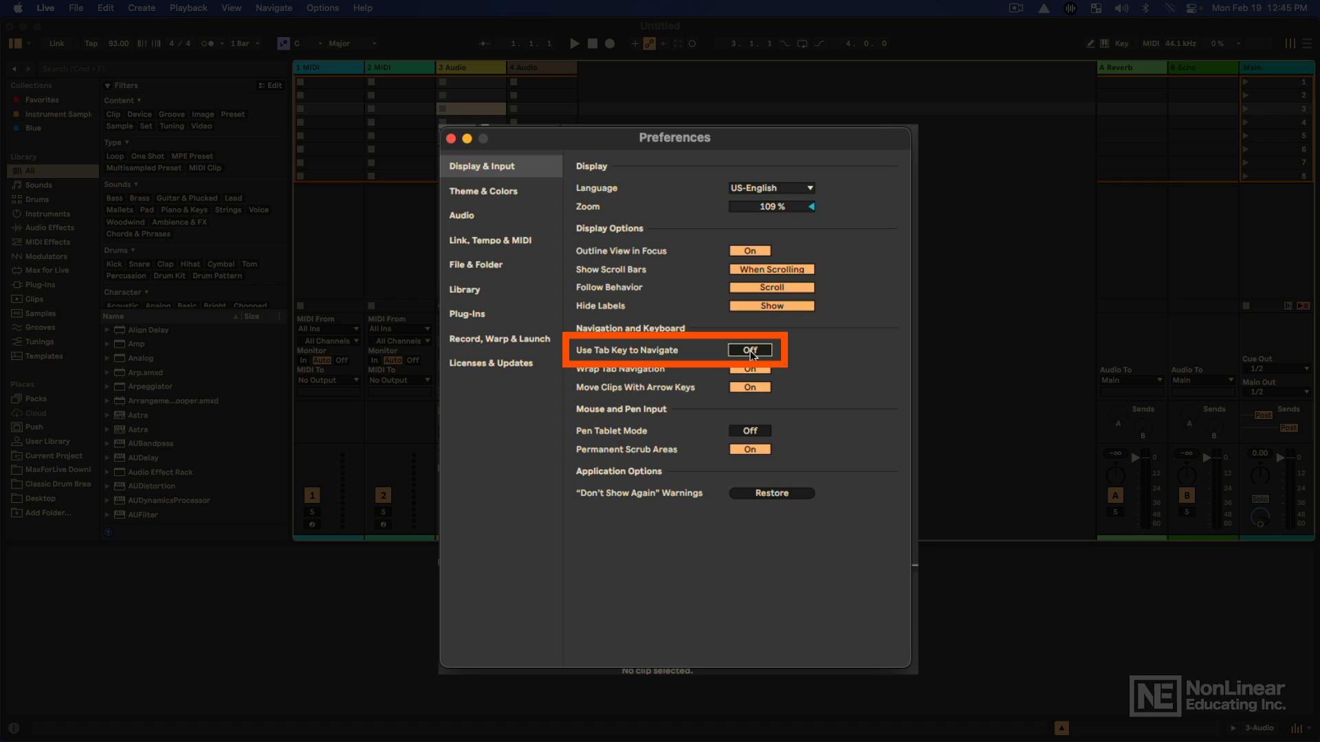
pyautogui.click(449, 138)
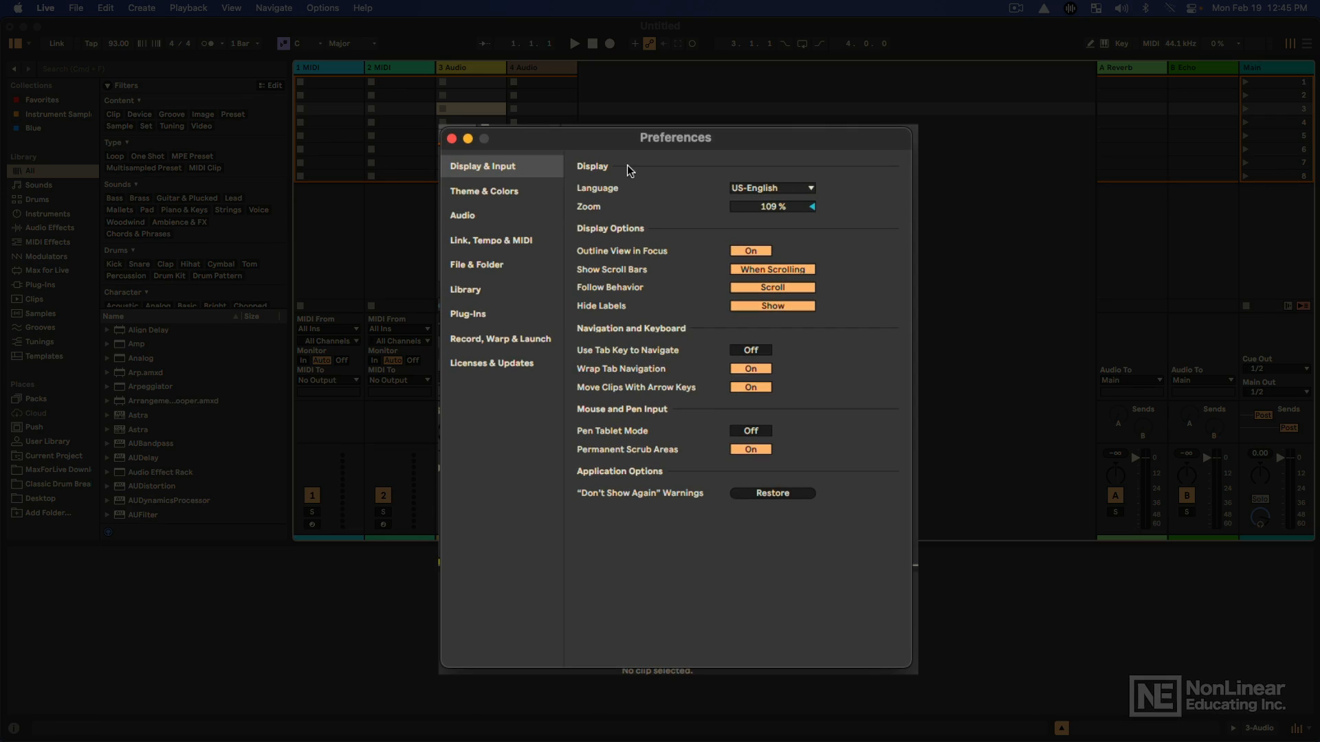
pyautogui.click(751, 350)
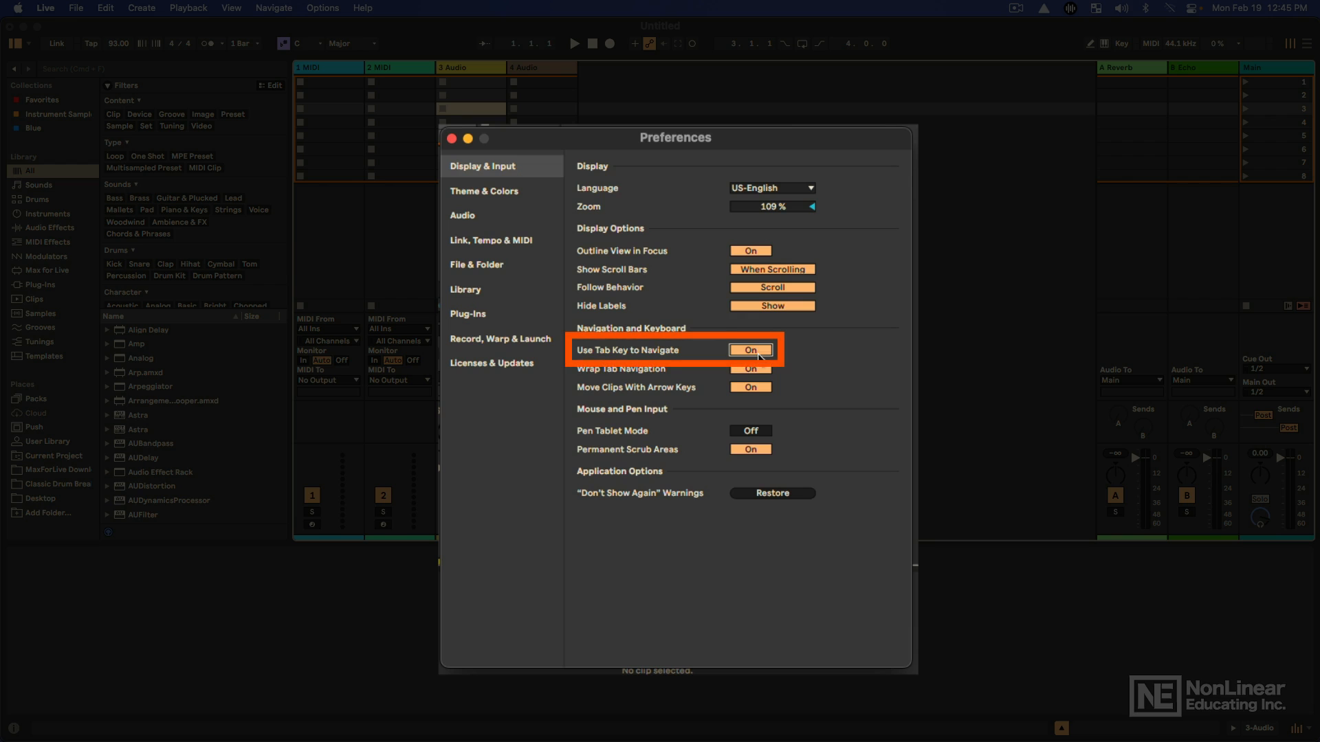
pyautogui.click(461, 139)
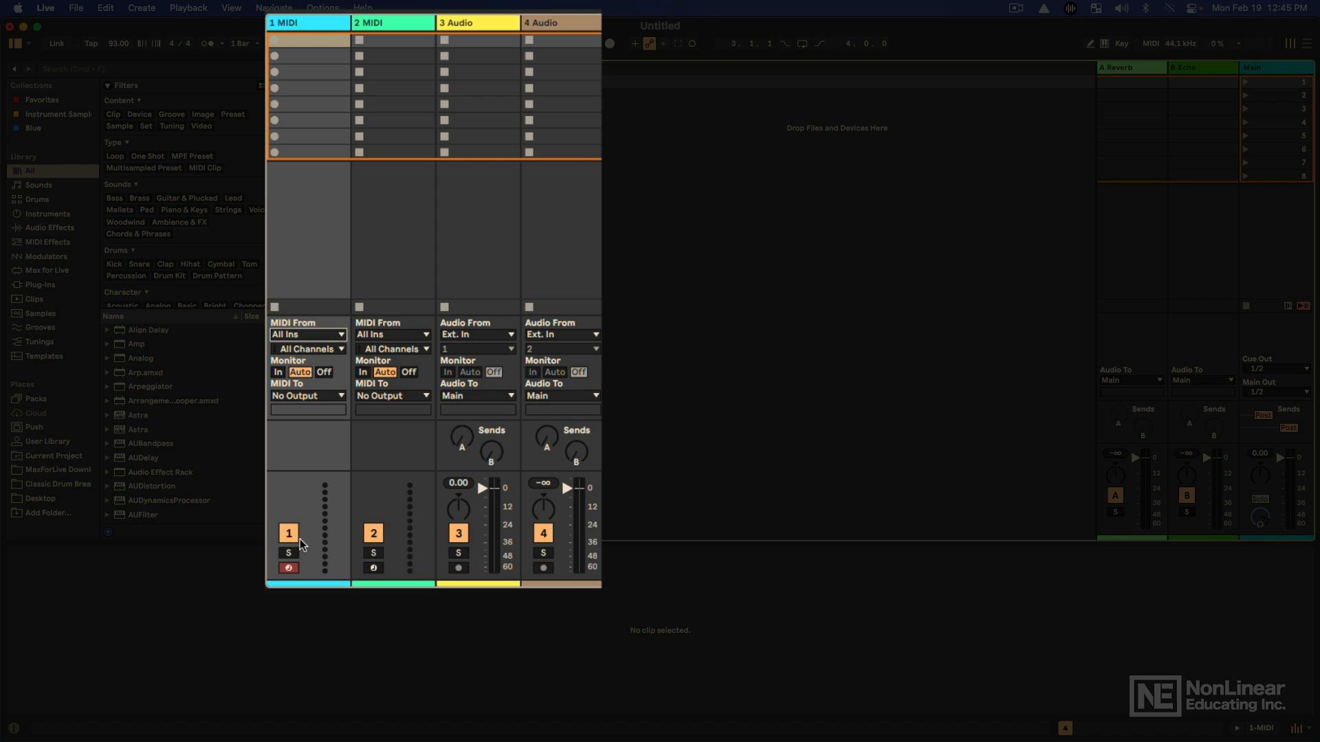
pyautogui.click(308, 334)
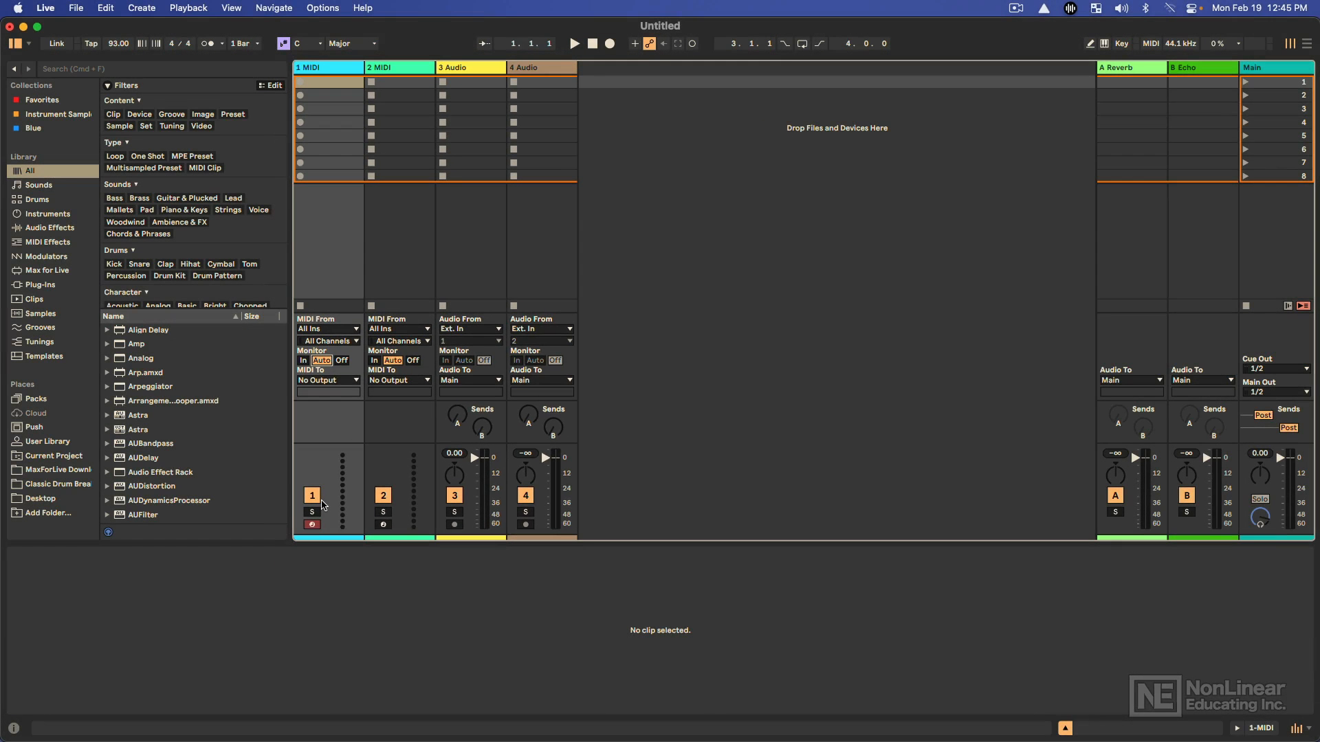
pyautogui.moveTo(650, 338)
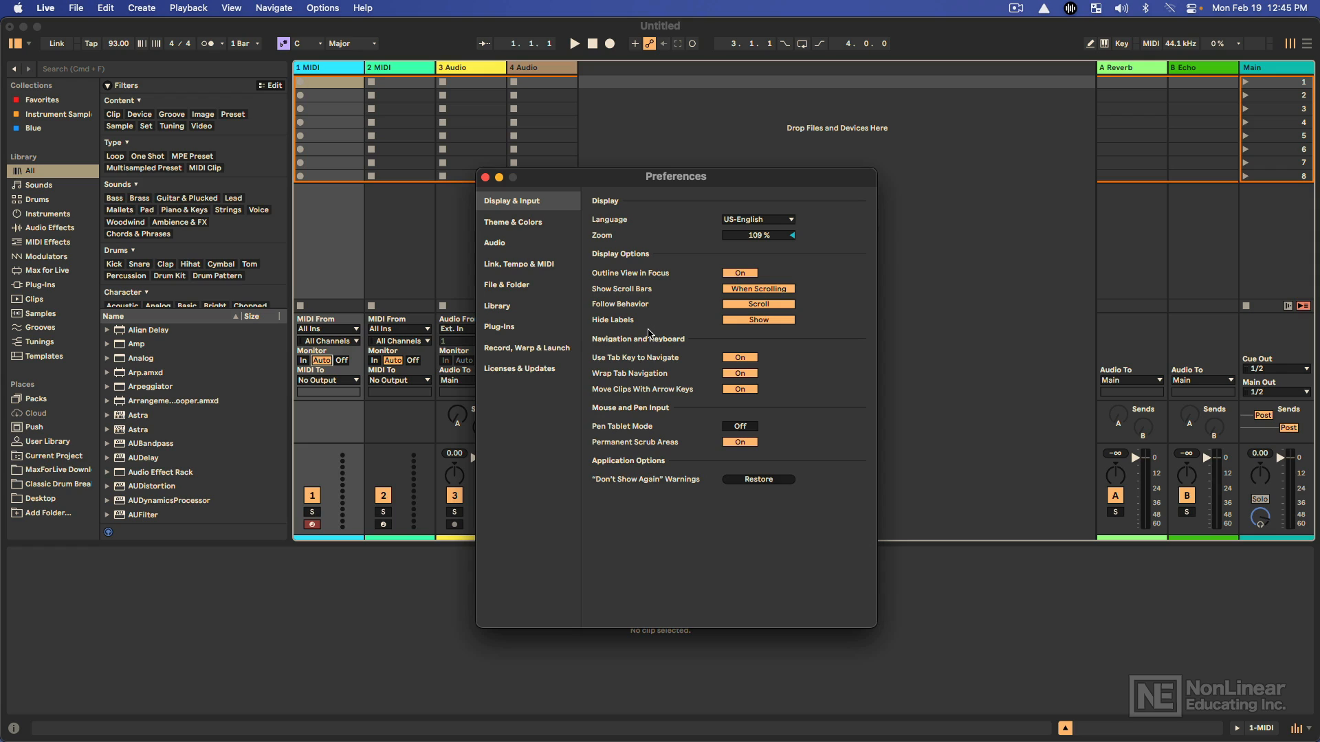
pyautogui.moveTo(614, 360)
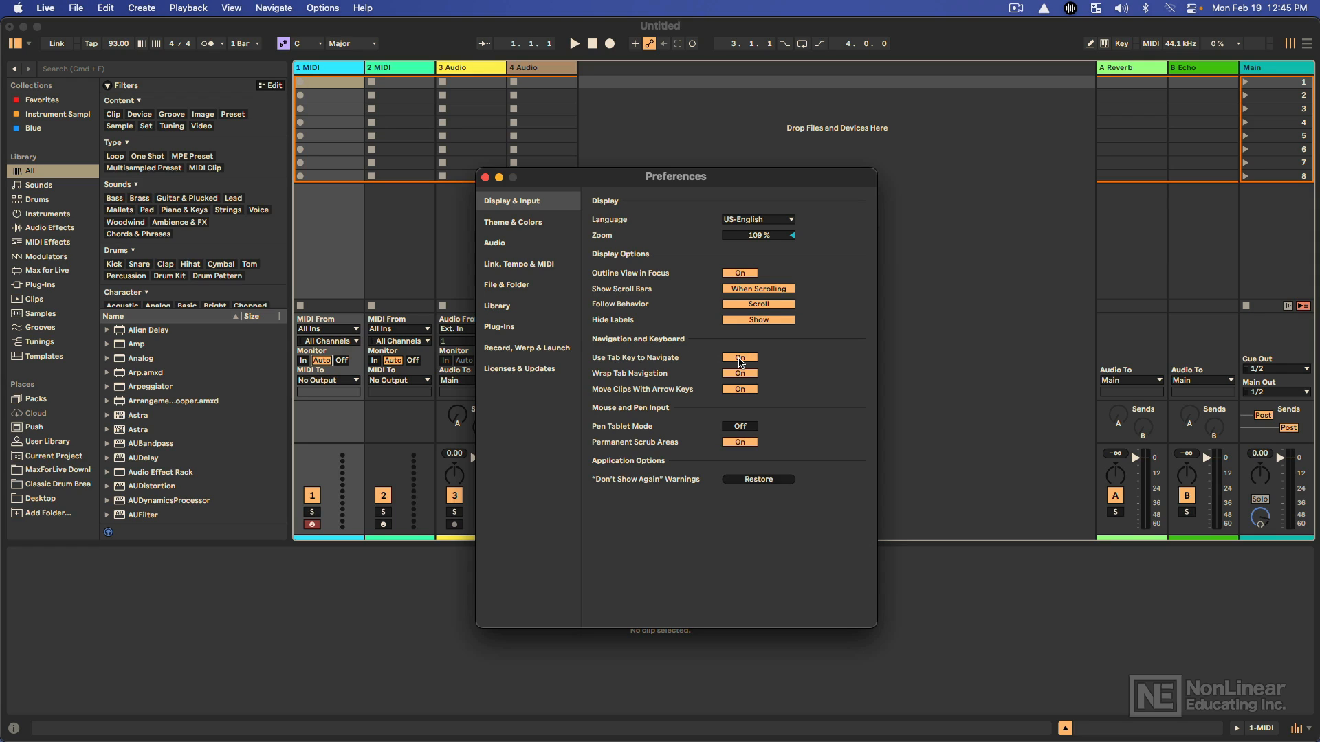
# Turn tab-key navigation off and keep Twenty-Four Carat in the Theme & Colors page.
pyautogui.click(739, 357)
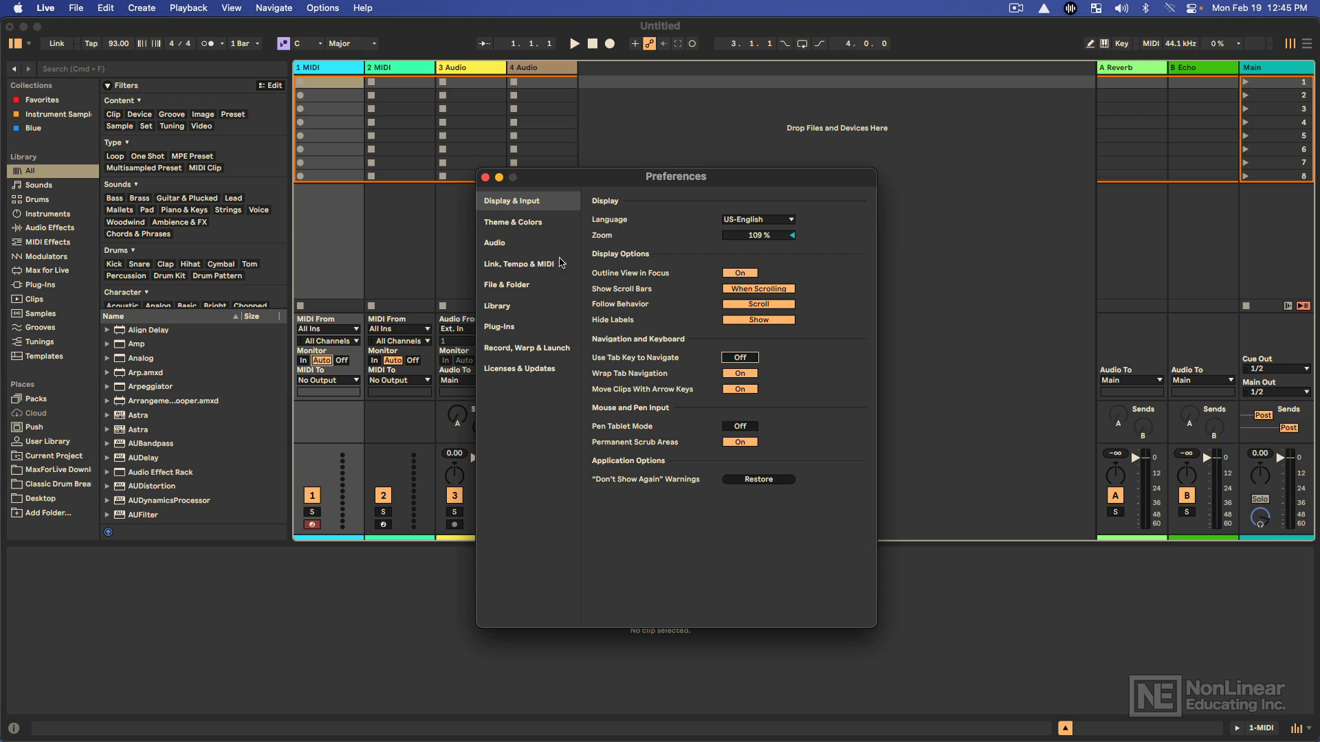
pyautogui.click(513, 221)
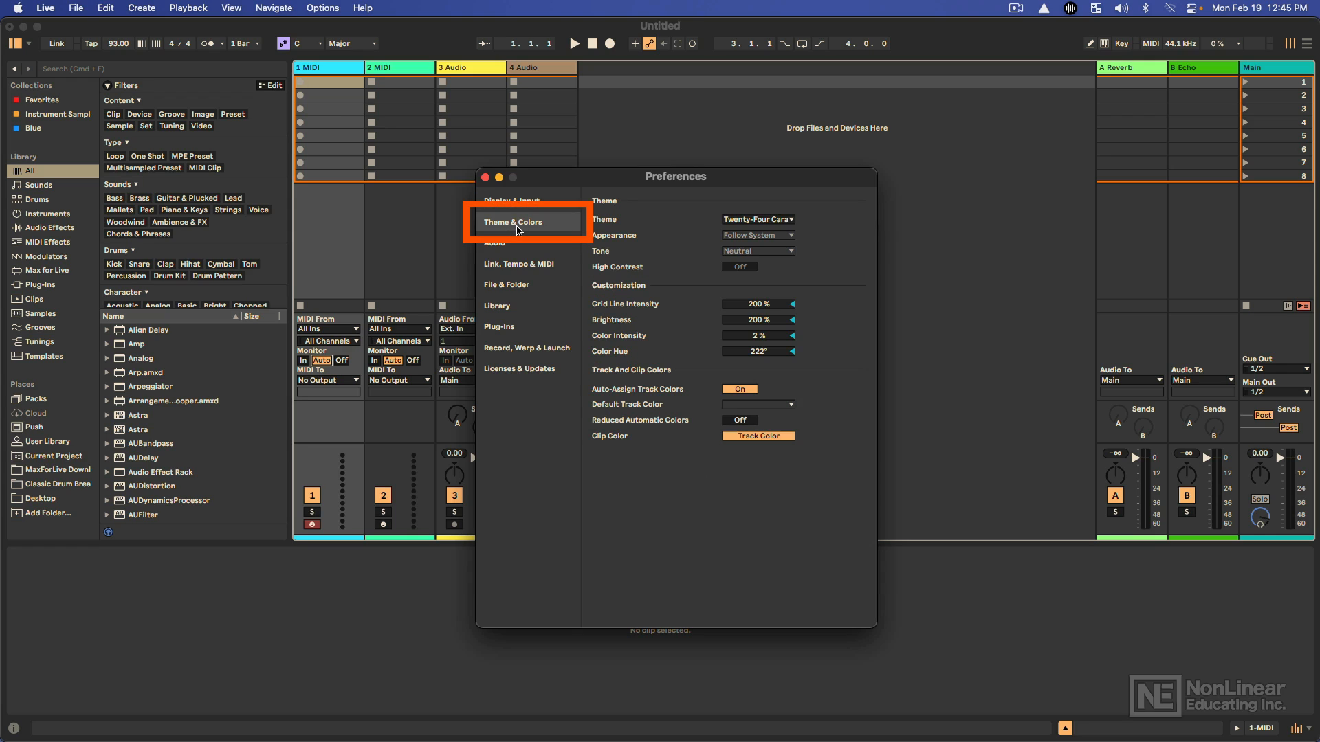
pyautogui.moveTo(518, 223)
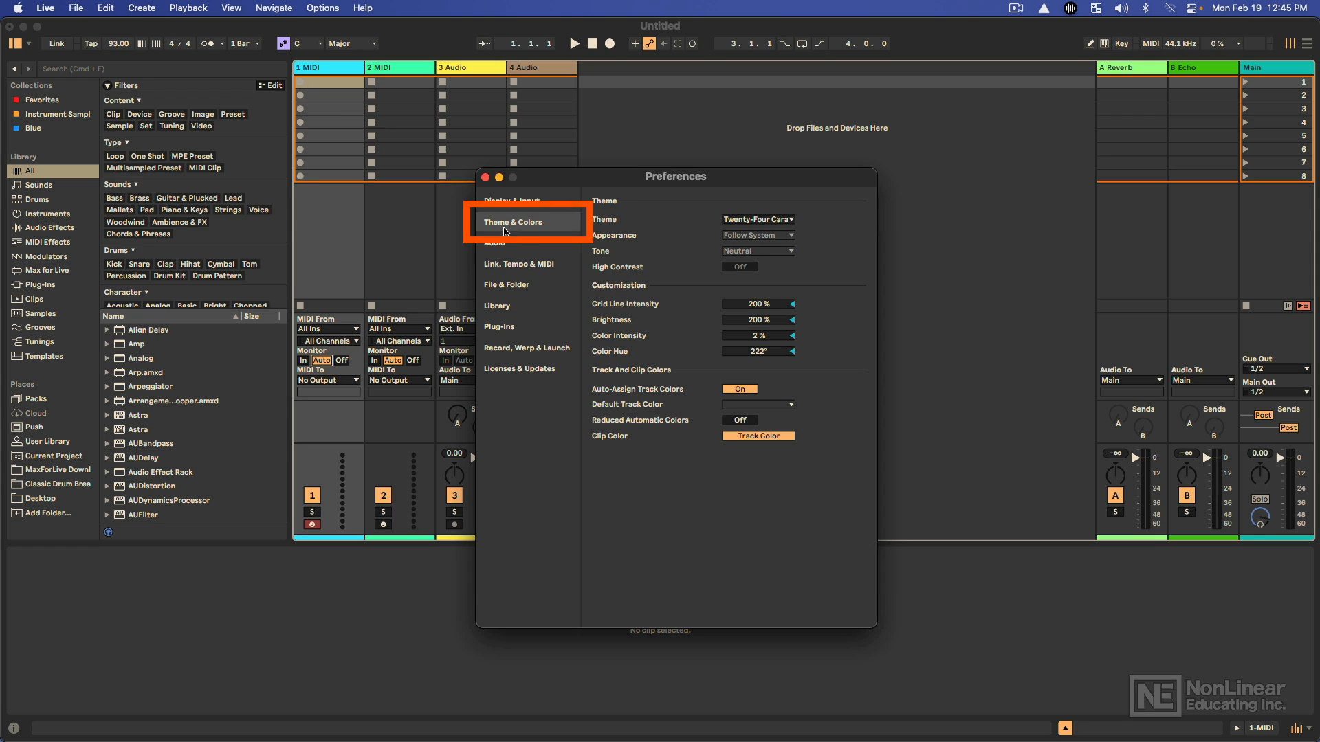
pyautogui.click(757, 218)
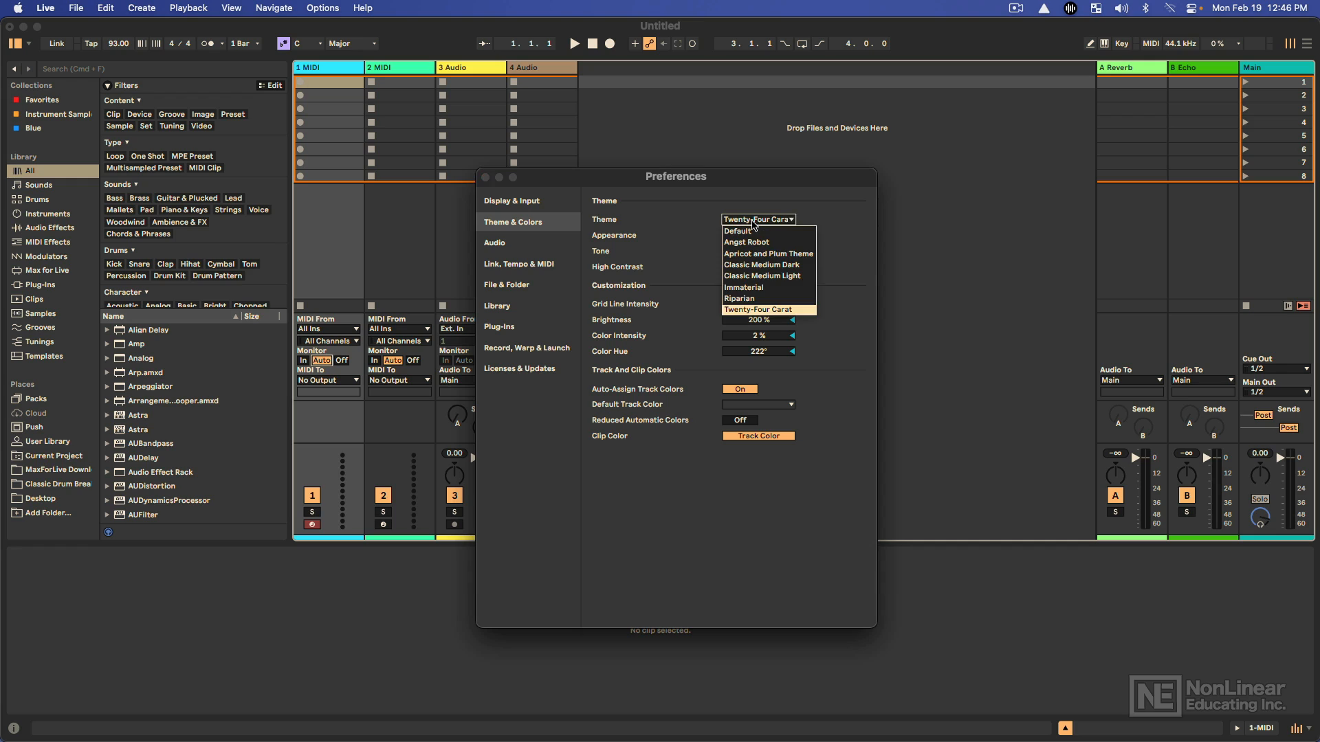
pyautogui.click(758, 309)
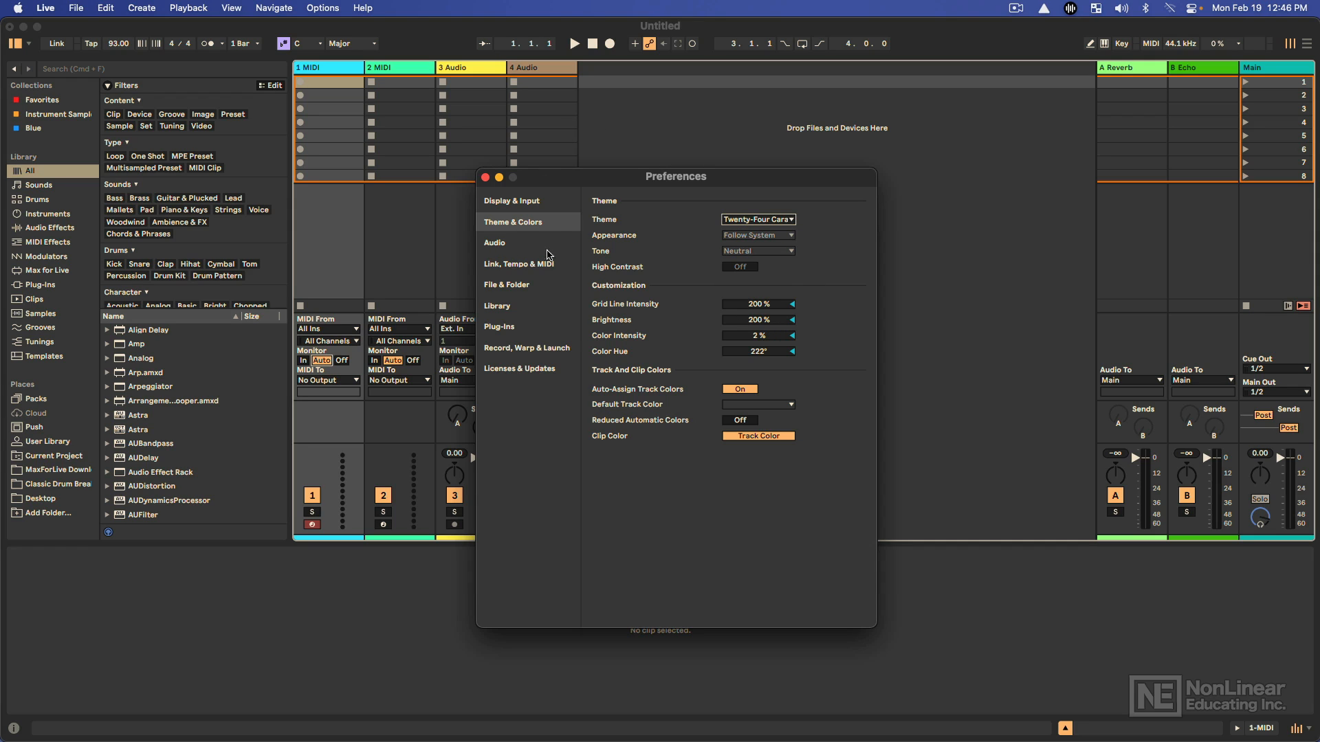
# Go to the Audio page and choose the Scarlett 18i8 USB as audio input device.
pyautogui.click(495, 242)
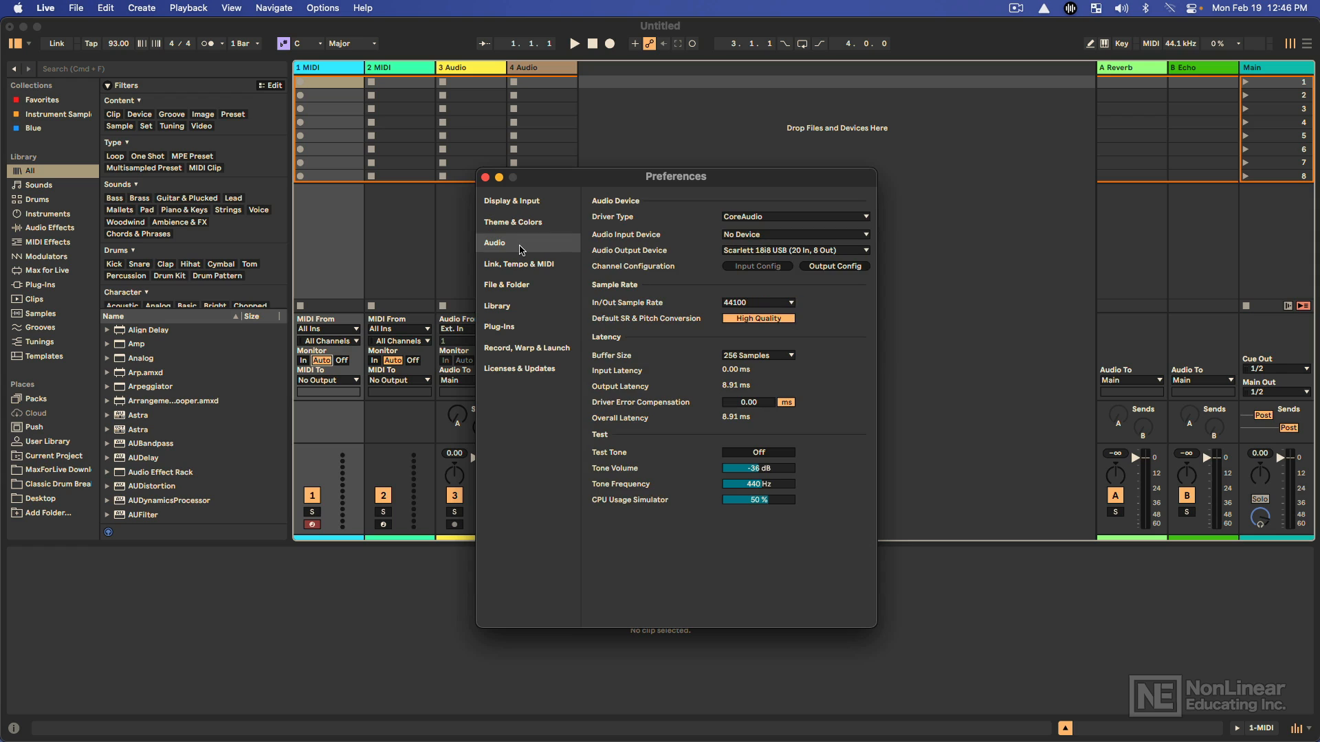
pyautogui.click(501, 242)
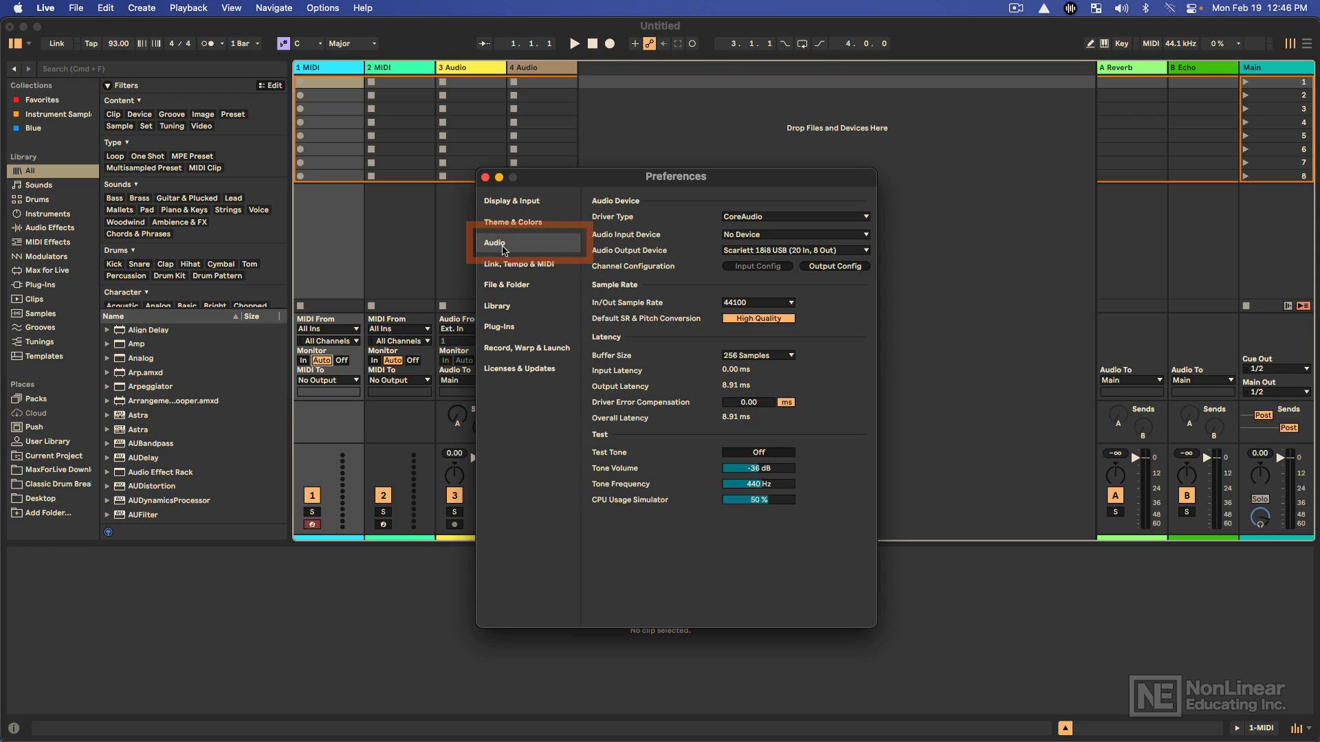
pyautogui.click(495, 242)
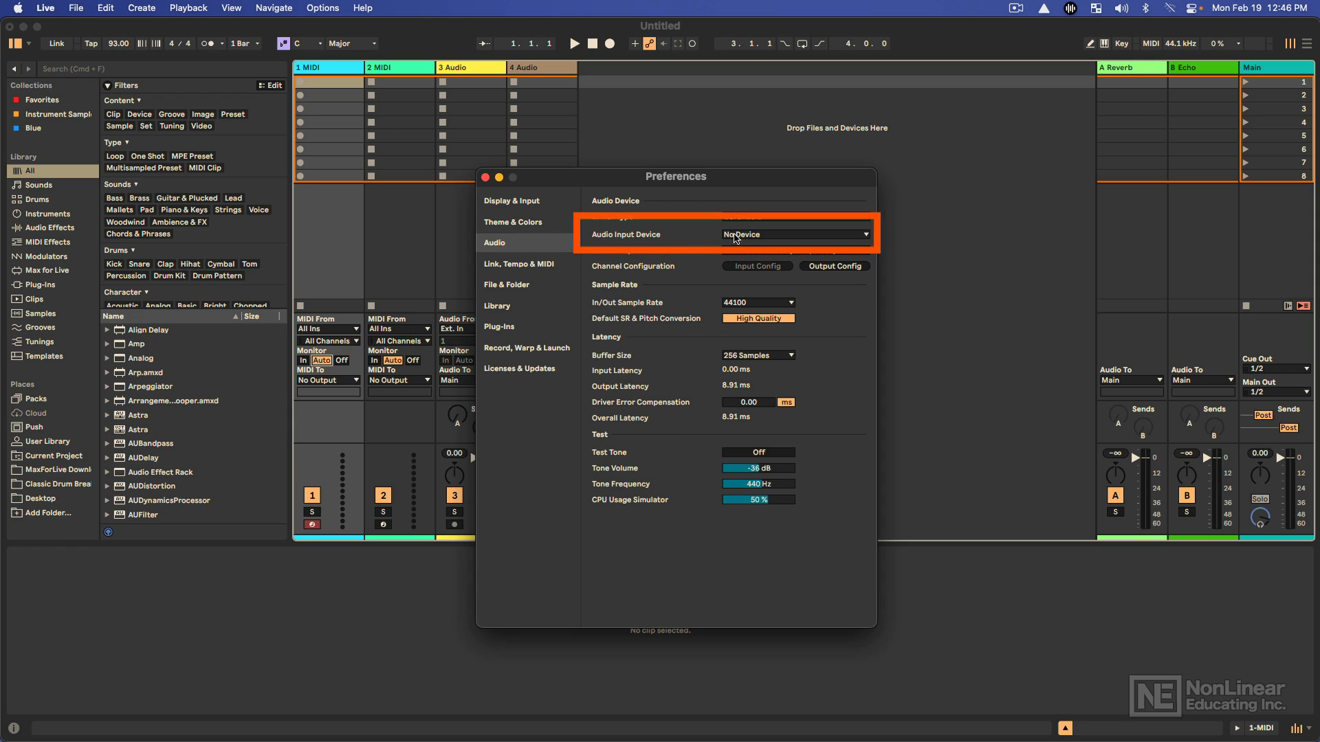
pyautogui.click(794, 234)
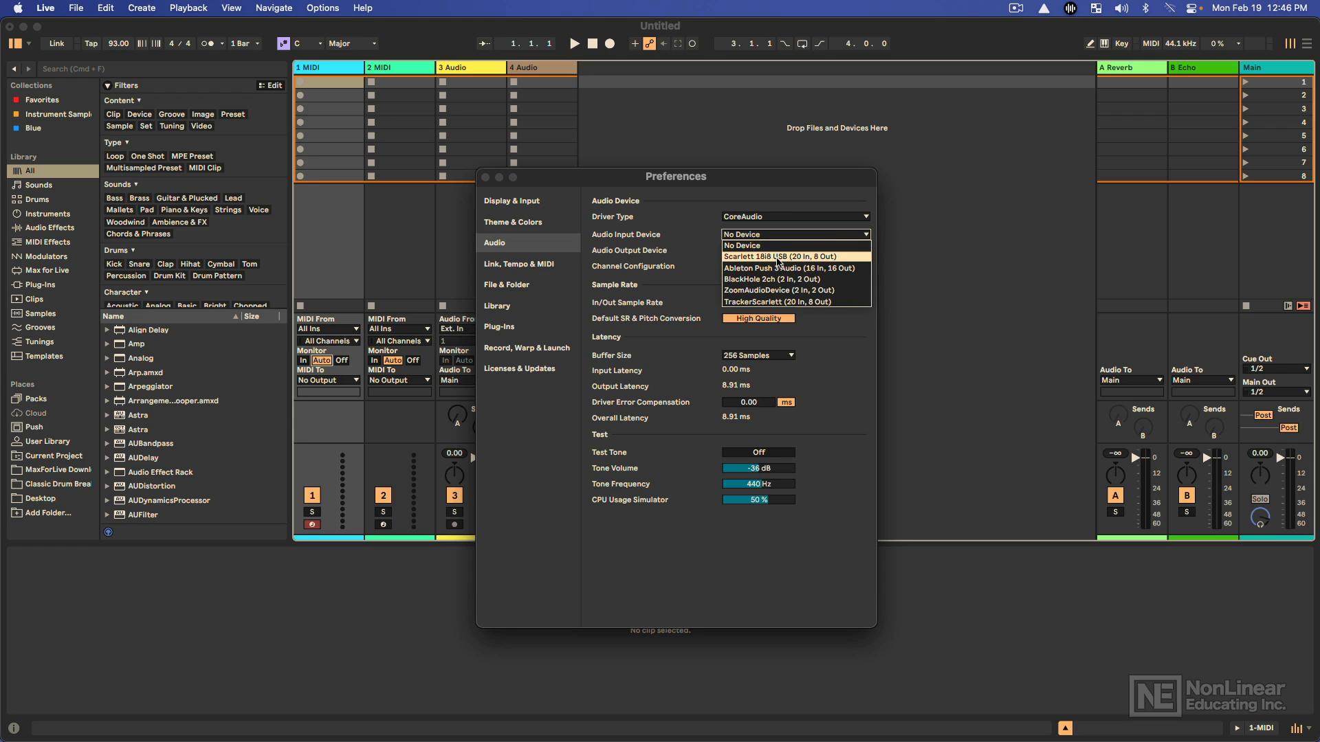
pyautogui.click(782, 256)
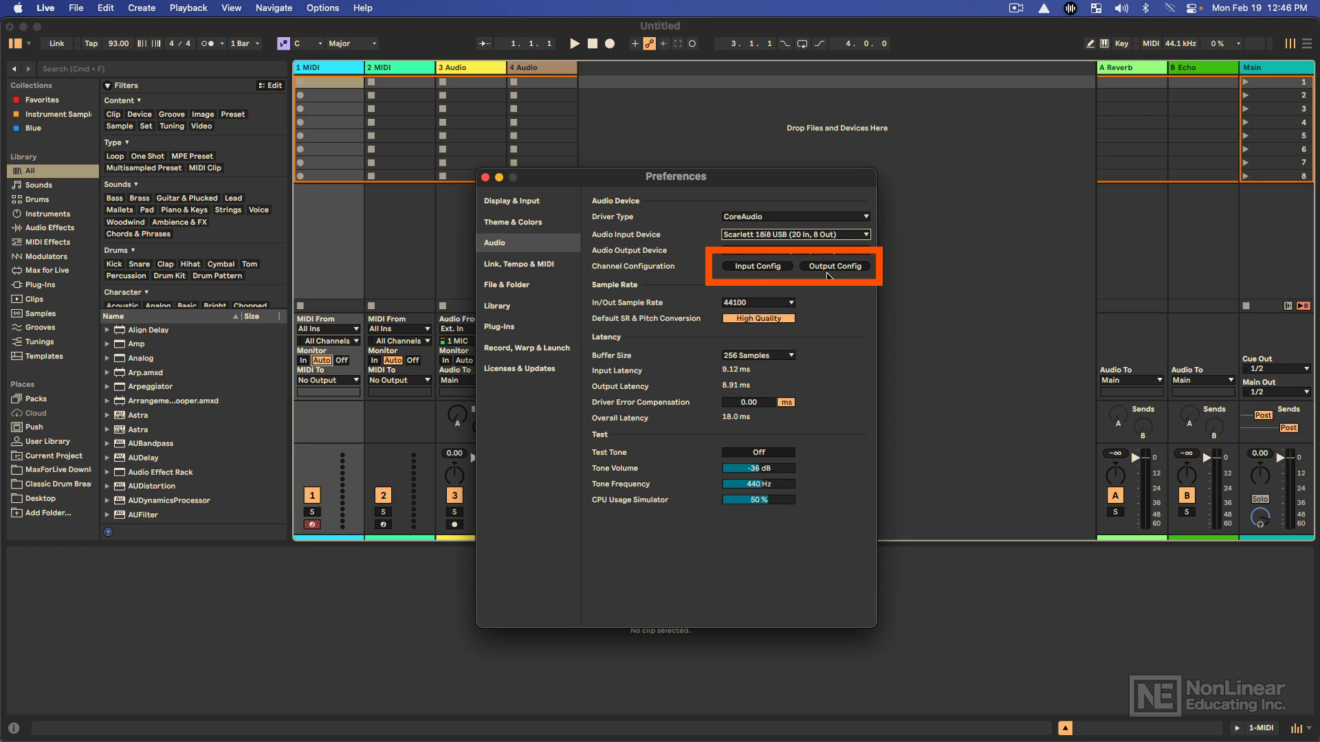
# Review Input Config and toggle the mono input pair 1 & 2.
pyautogui.click(758, 267)
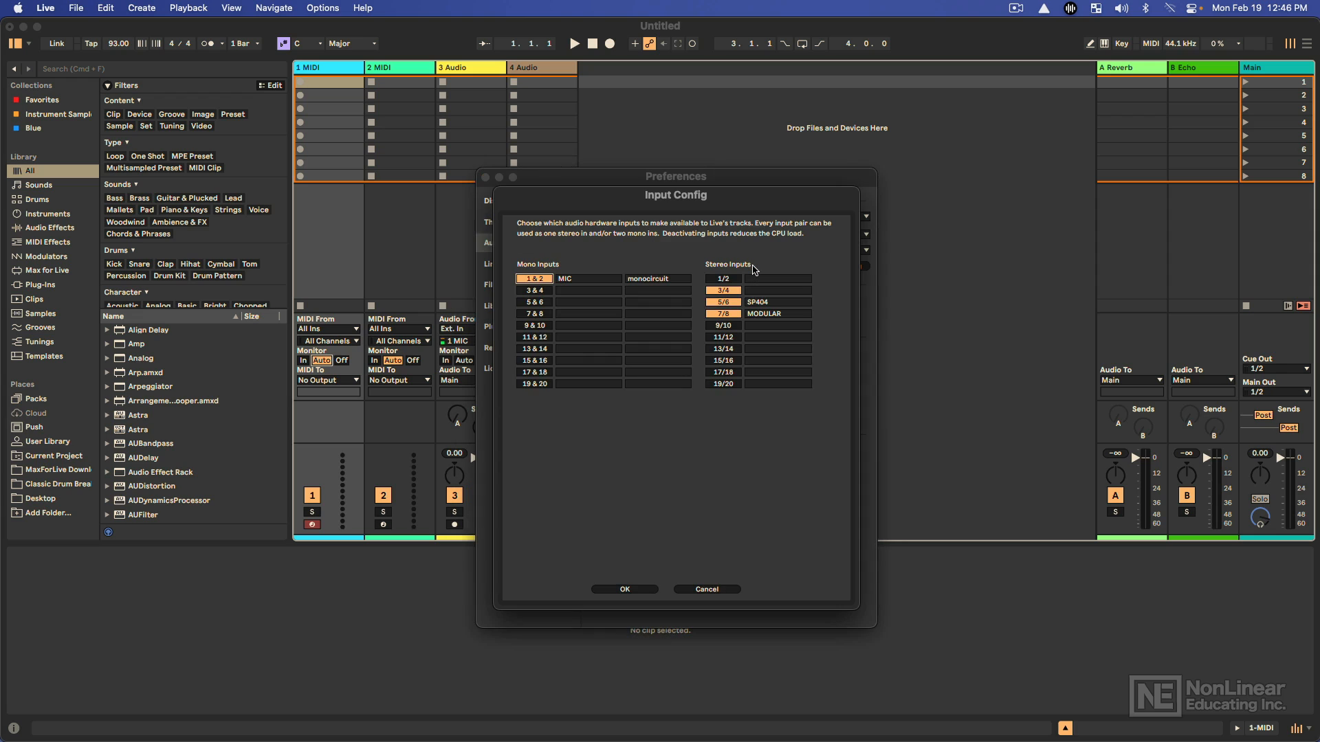
pyautogui.click(534, 278)
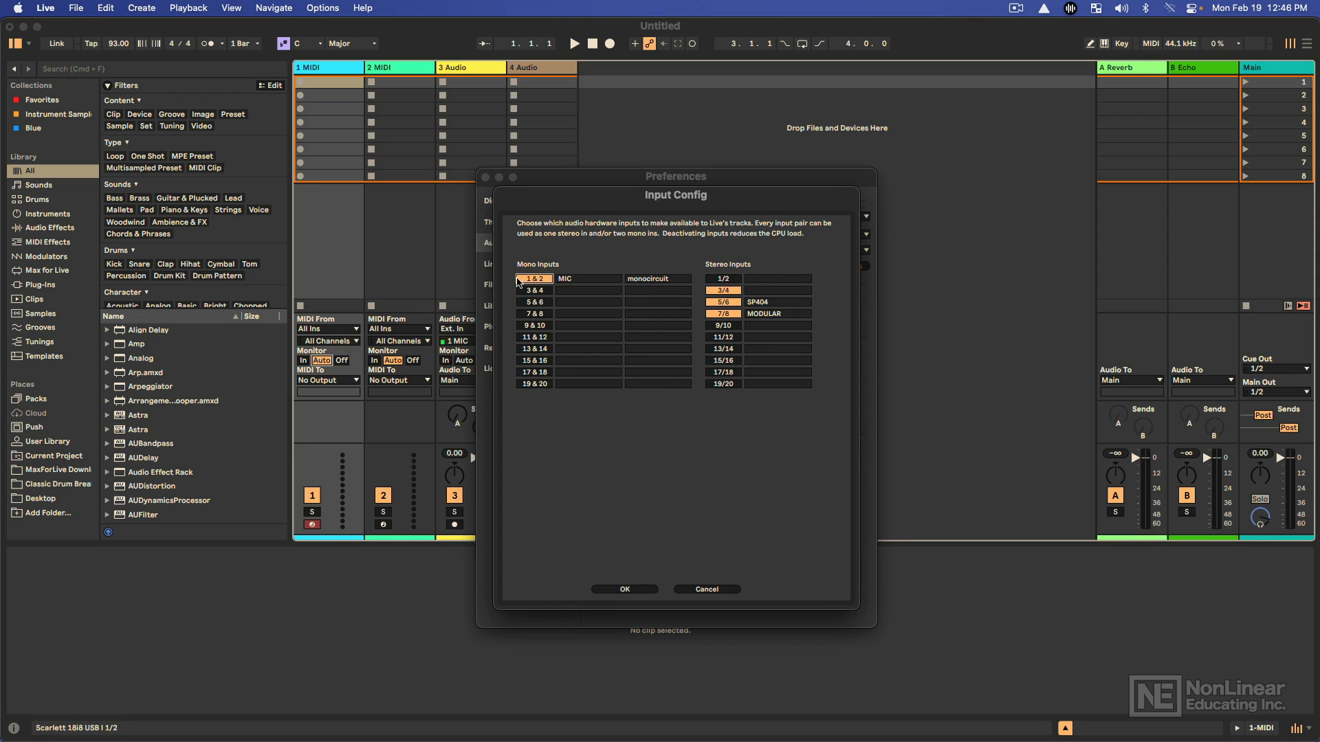
pyautogui.click(533, 277)
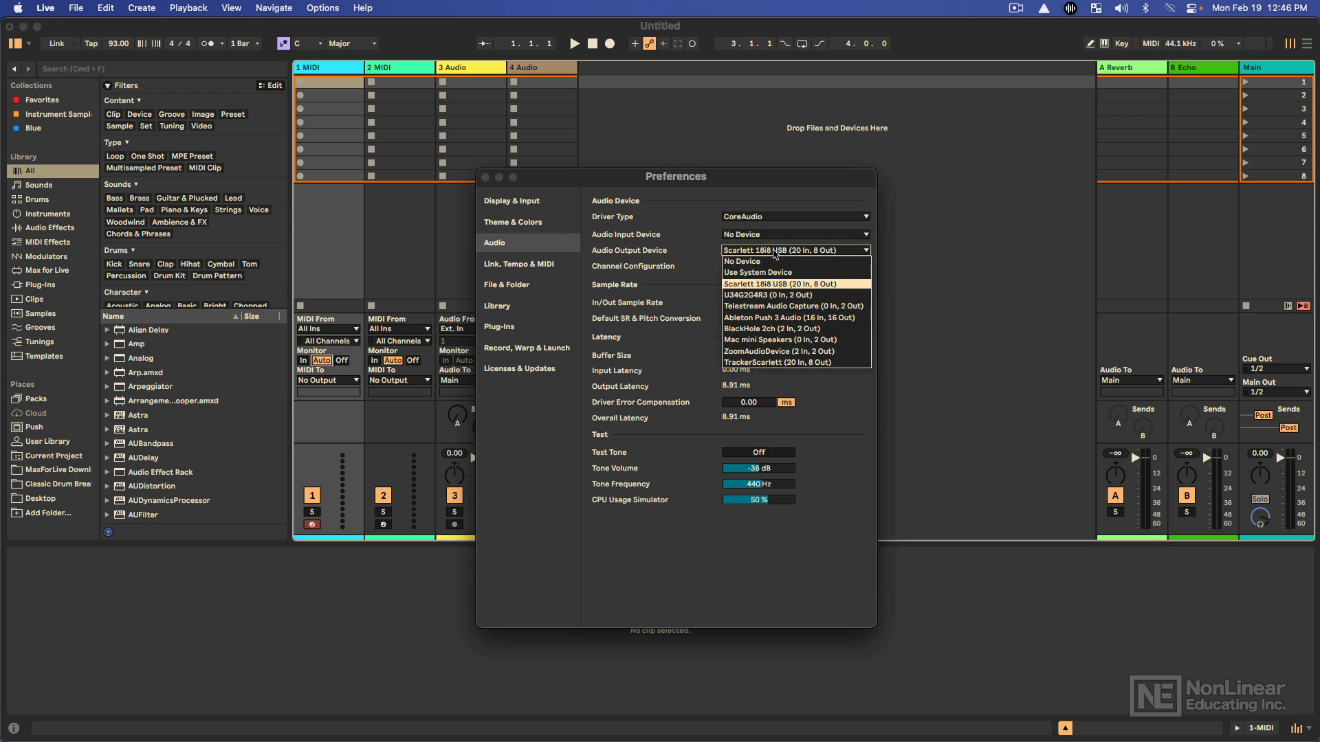
# Set Scarlett 18i8 USB as audio output device and review its Output Config.
pyautogui.click(795, 283)
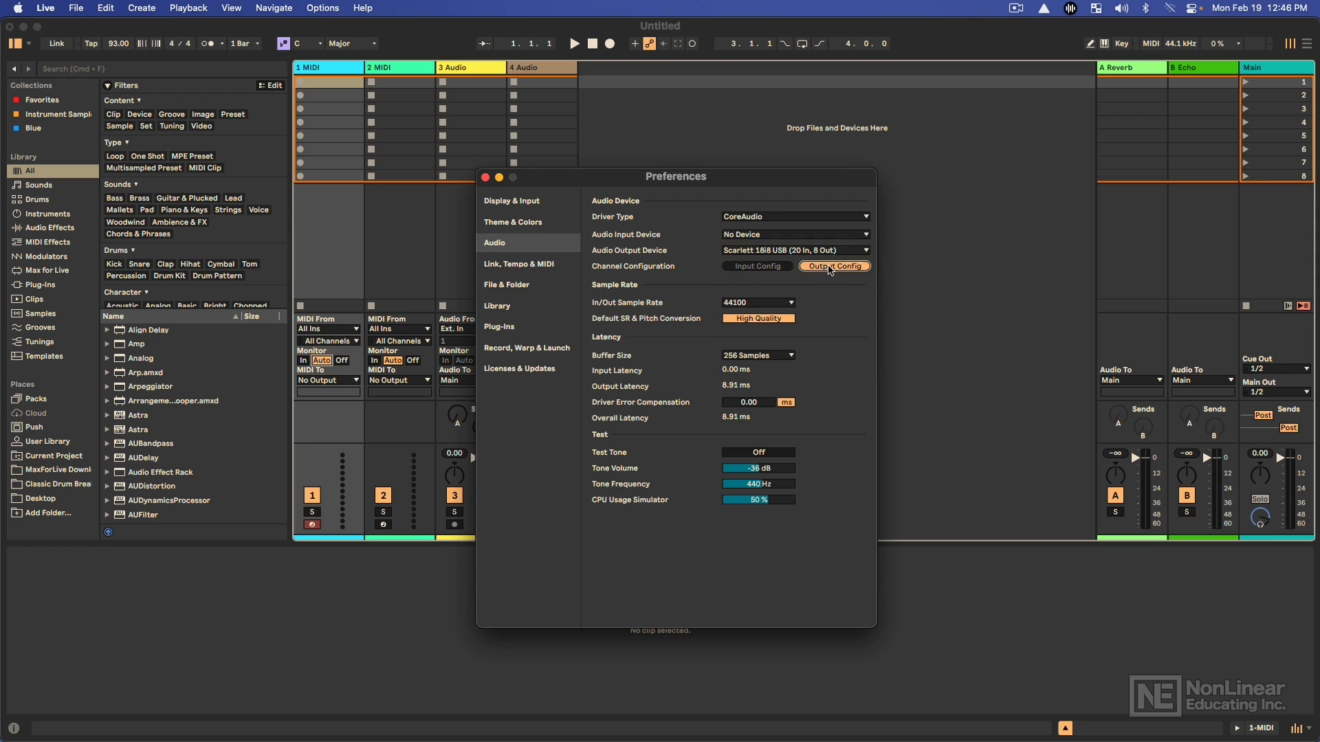
pyautogui.click(834, 267)
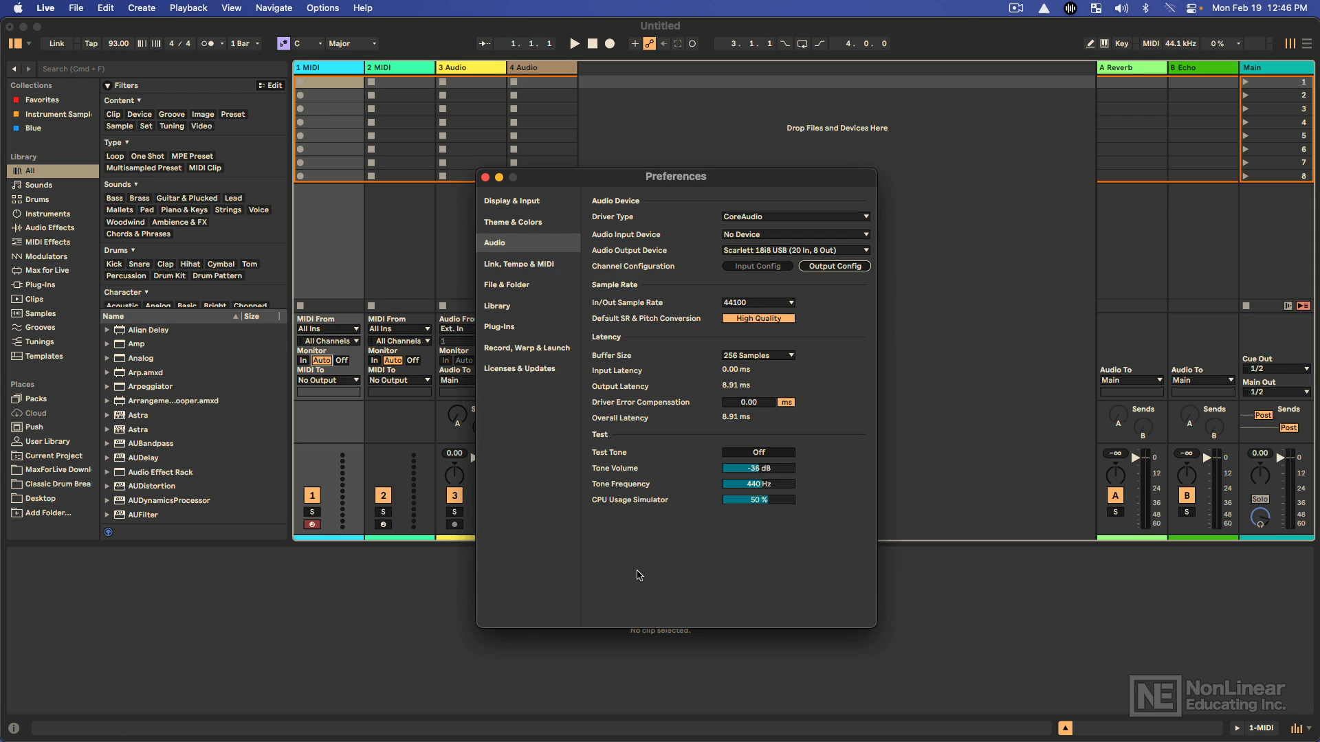
pyautogui.moveTo(541, 311)
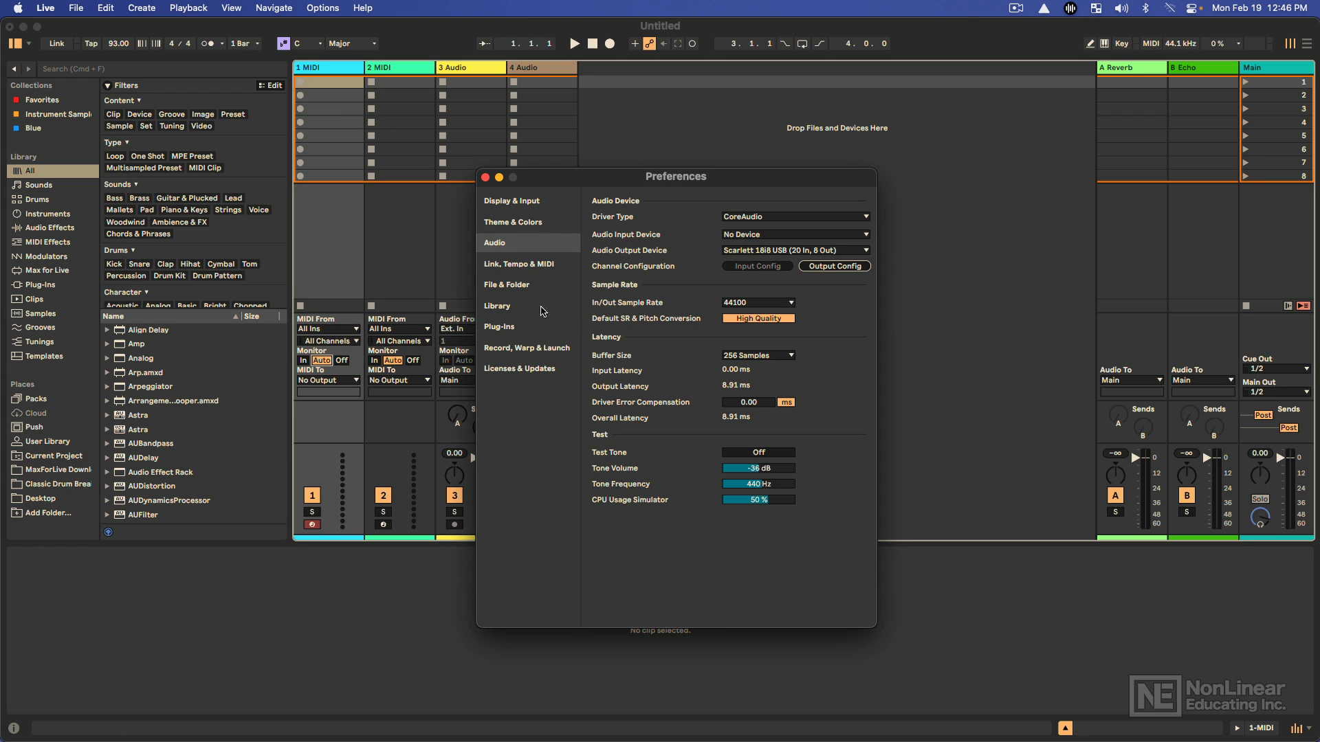
# On Link, Tempo & MIDI, set control surface 1 to Launchpad X with Launchpad X input and output ports.
pyautogui.click(518, 264)
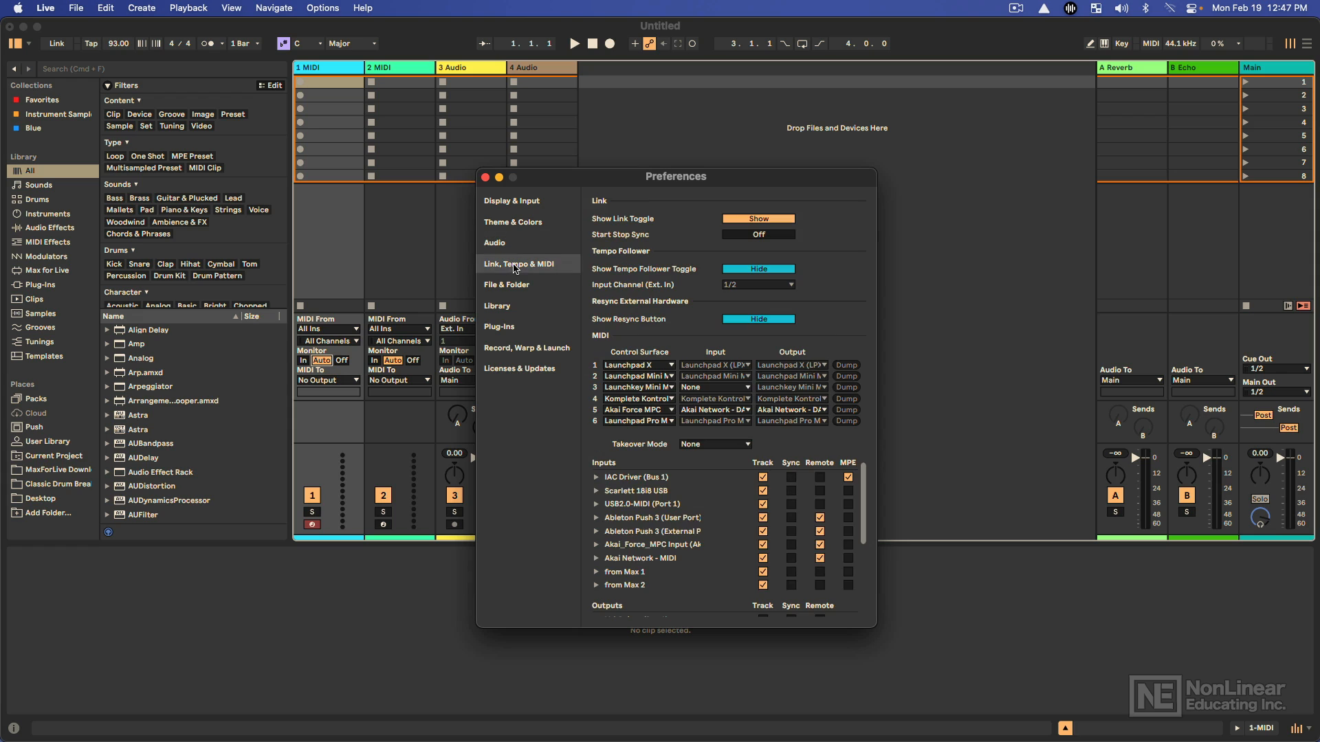
pyautogui.click(519, 264)
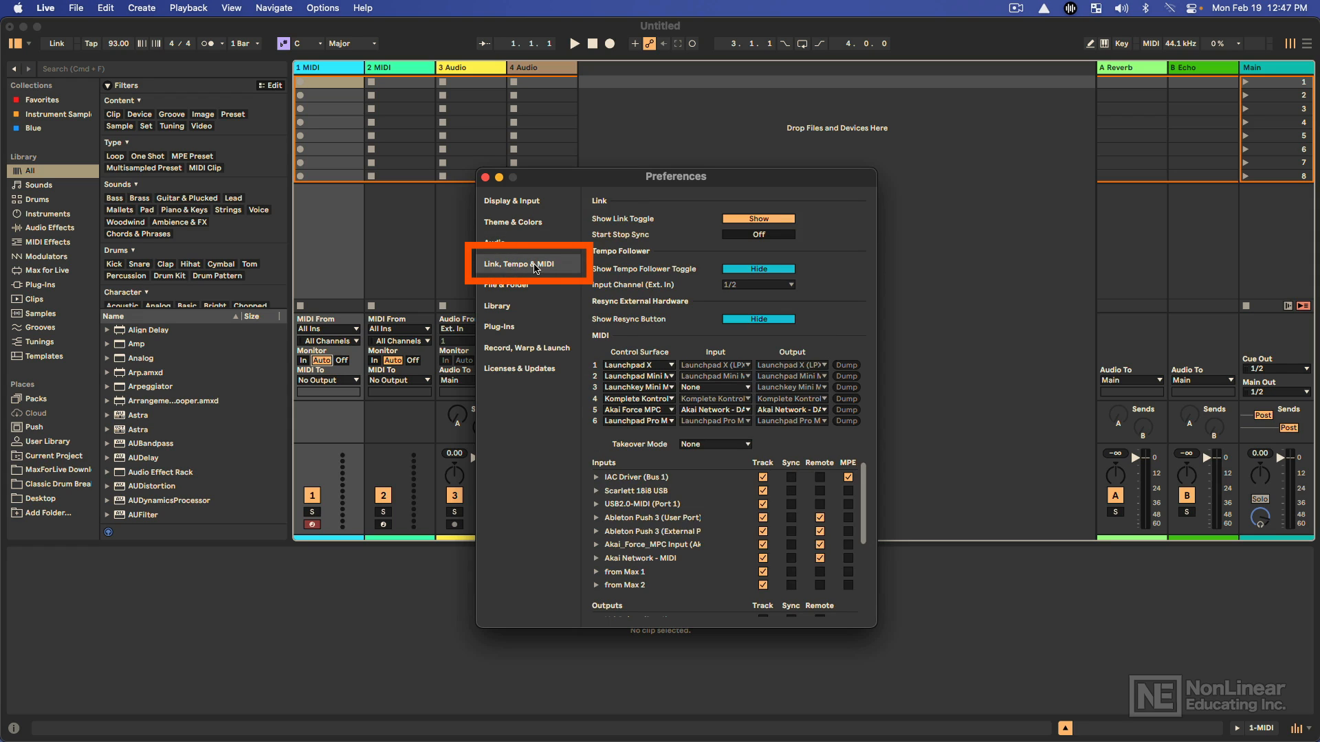
pyautogui.moveTo(588, 300)
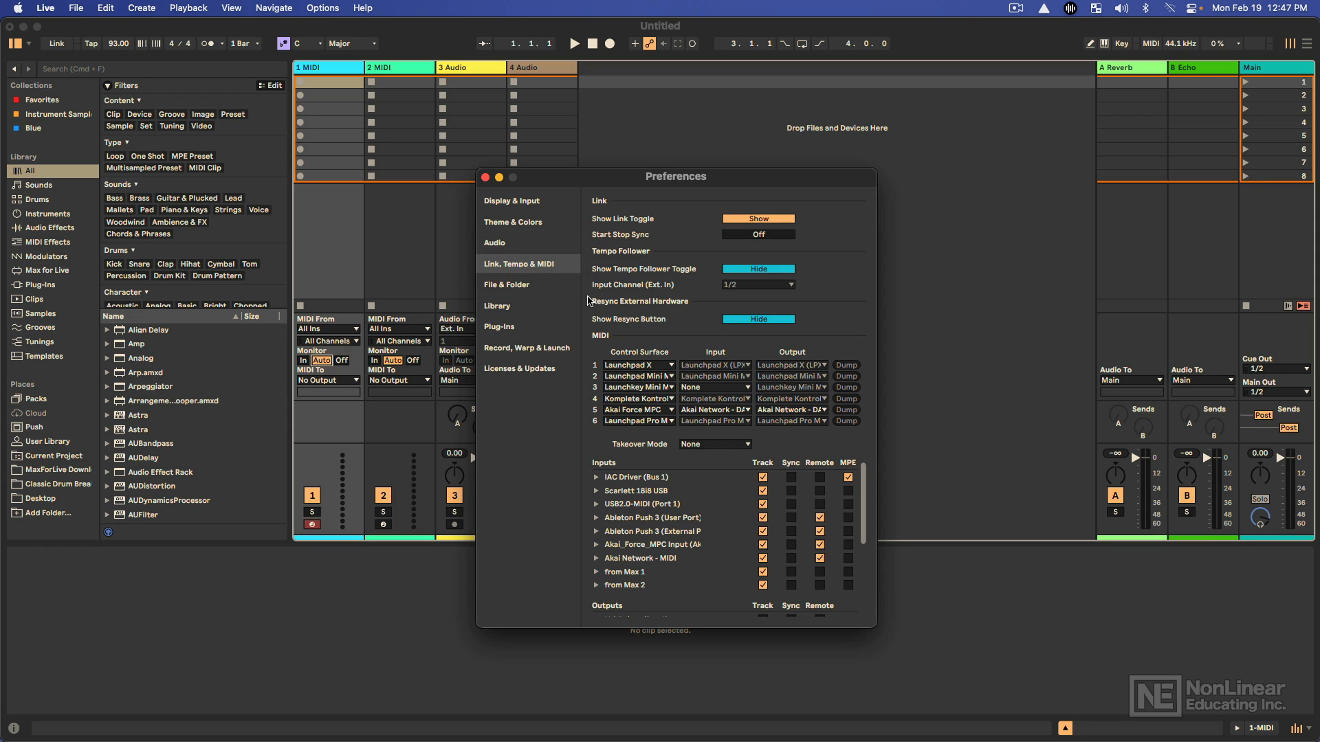
pyautogui.moveTo(589, 399)
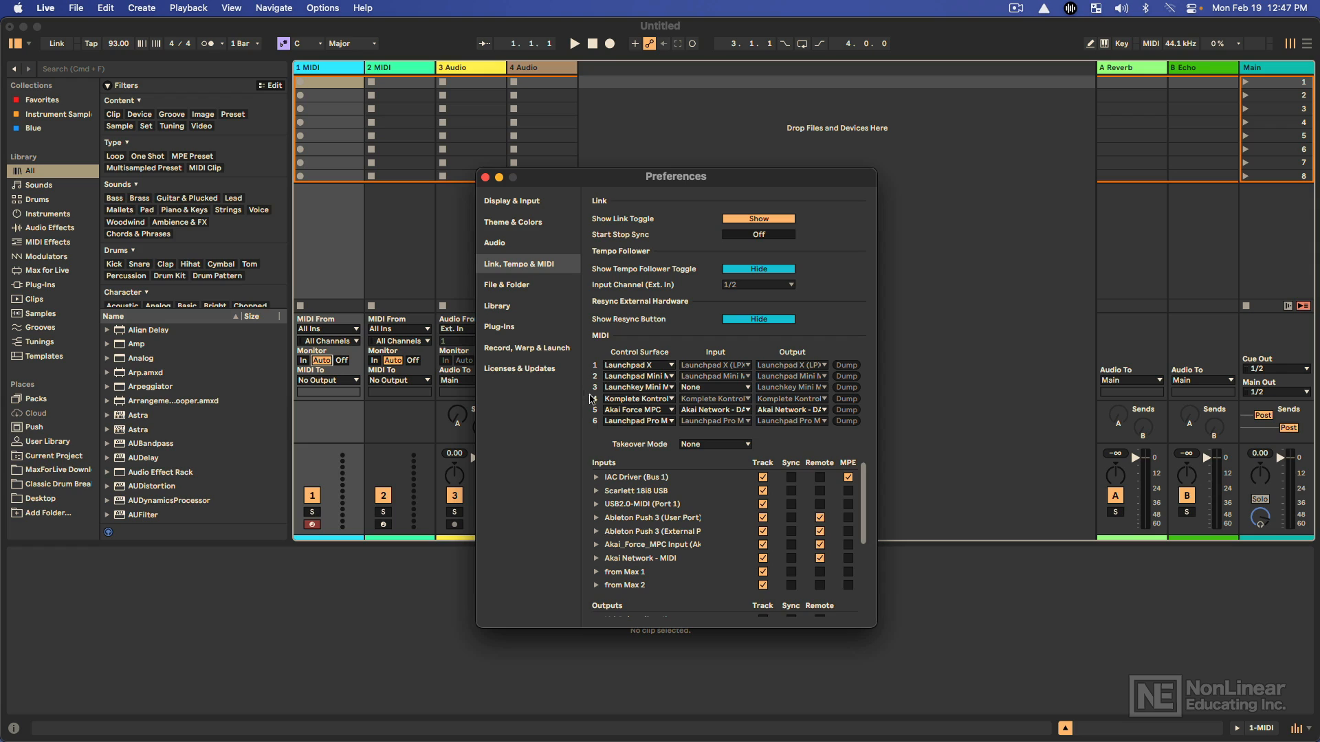
pyautogui.moveTo(602, 420)
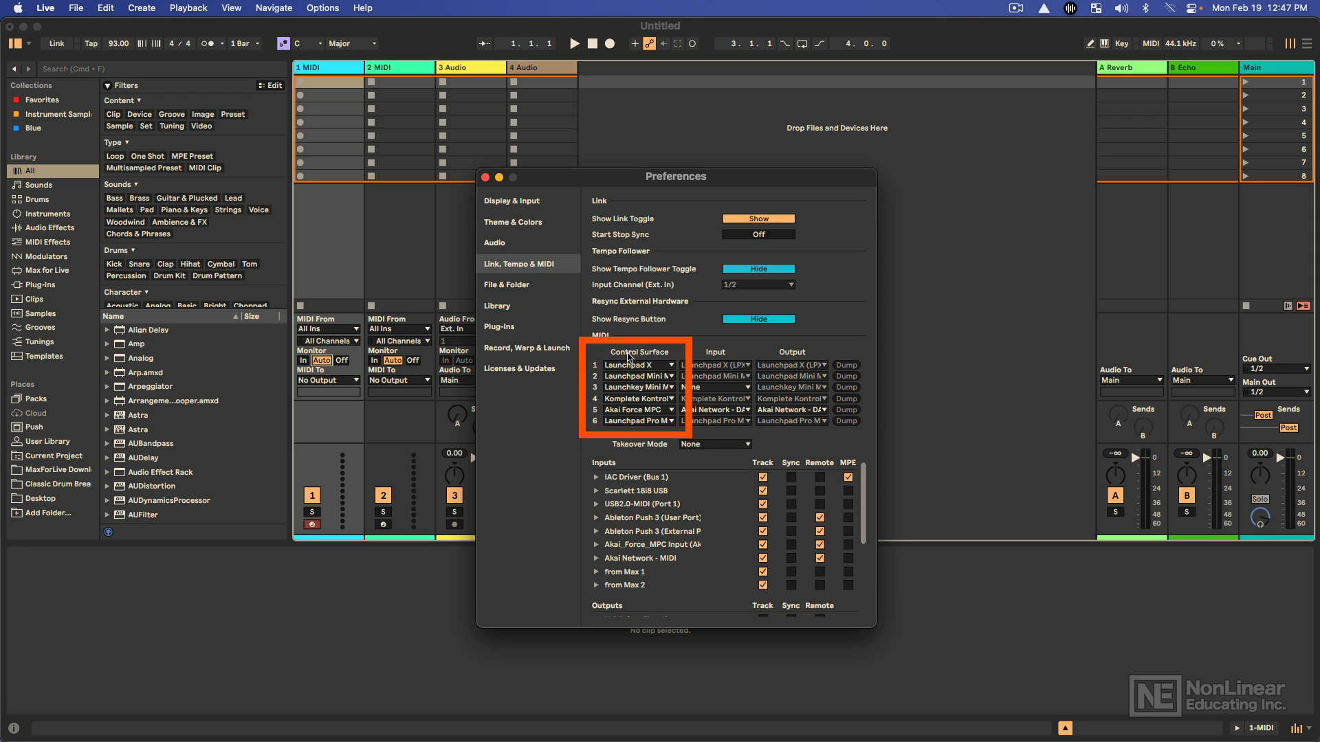
pyautogui.click(637, 365)
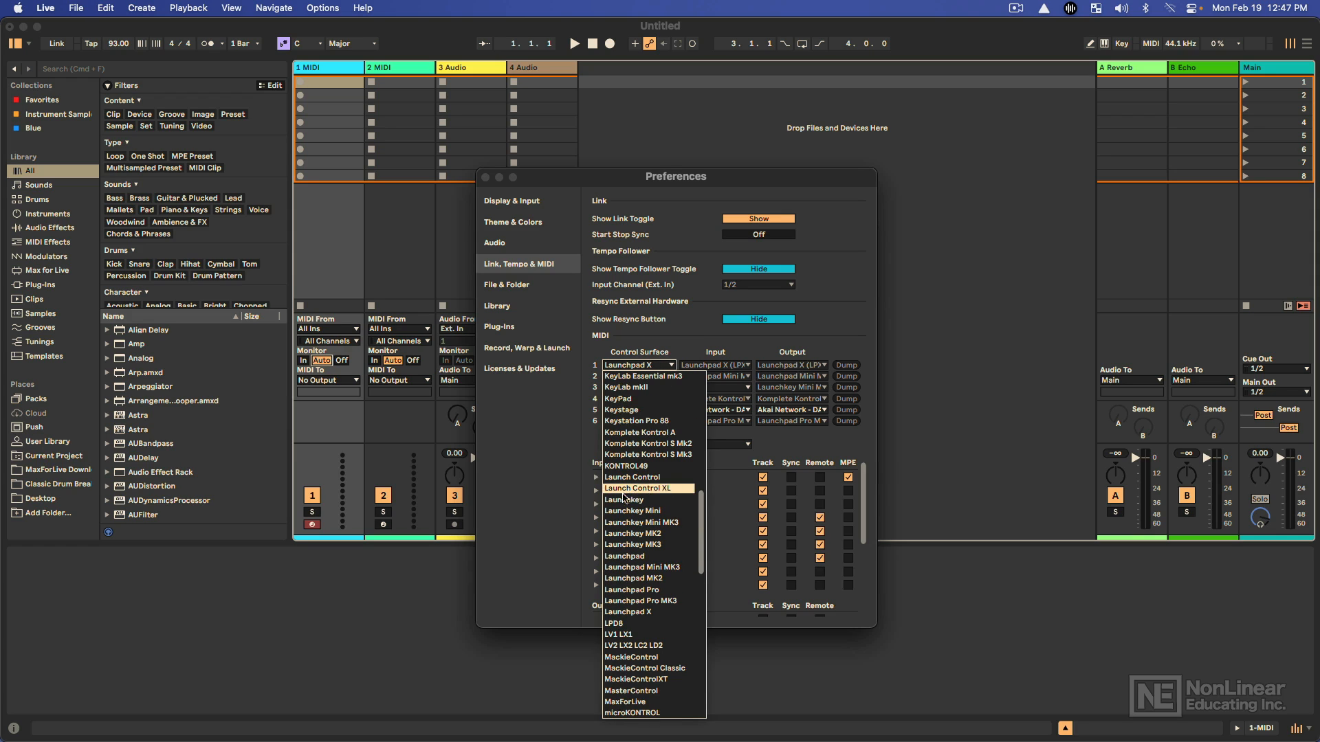
pyautogui.moveTo(572, 443)
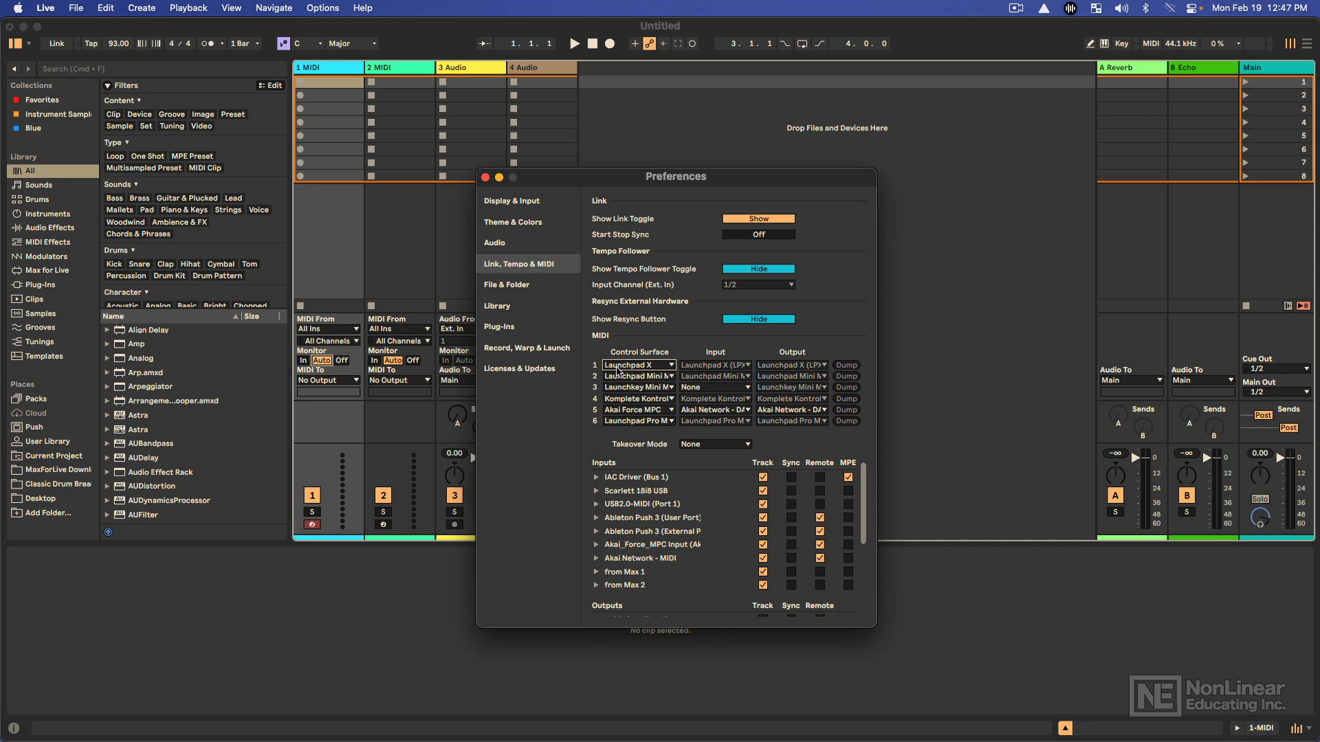
pyautogui.click(714, 366)
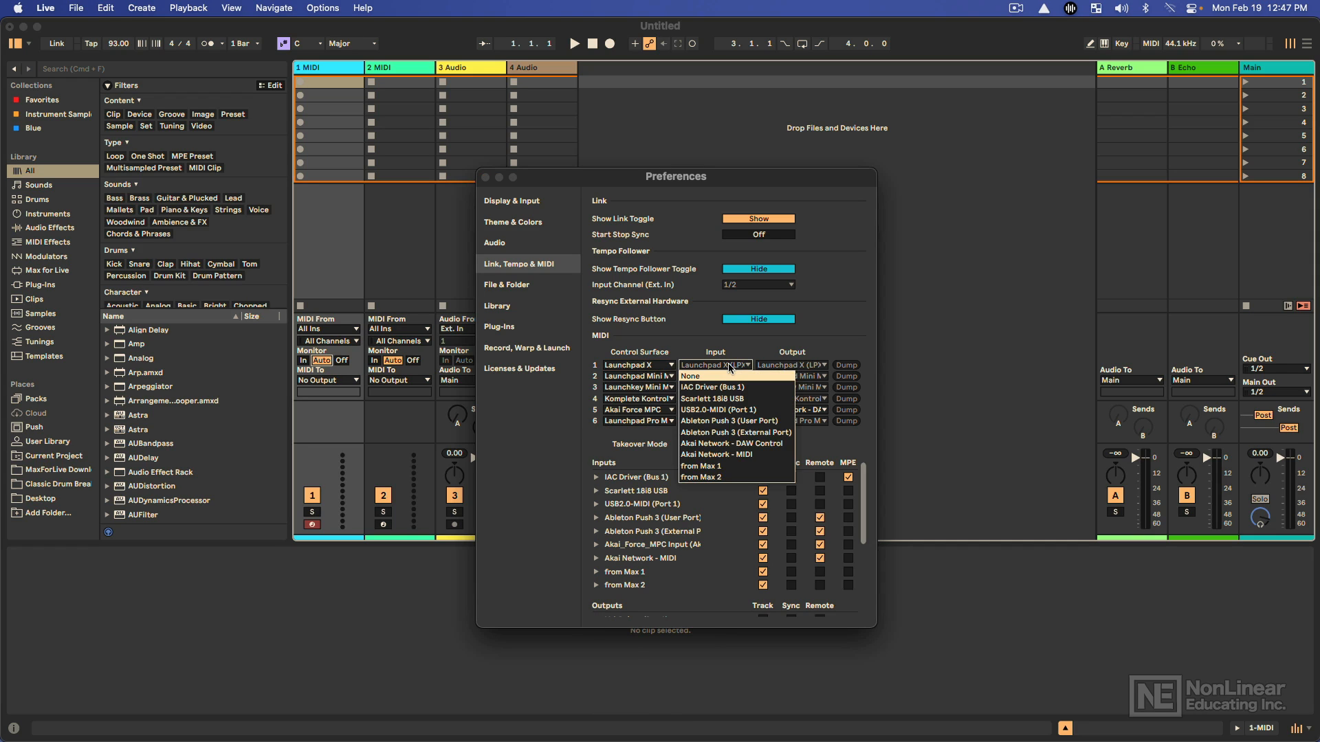
pyautogui.click(791, 366)
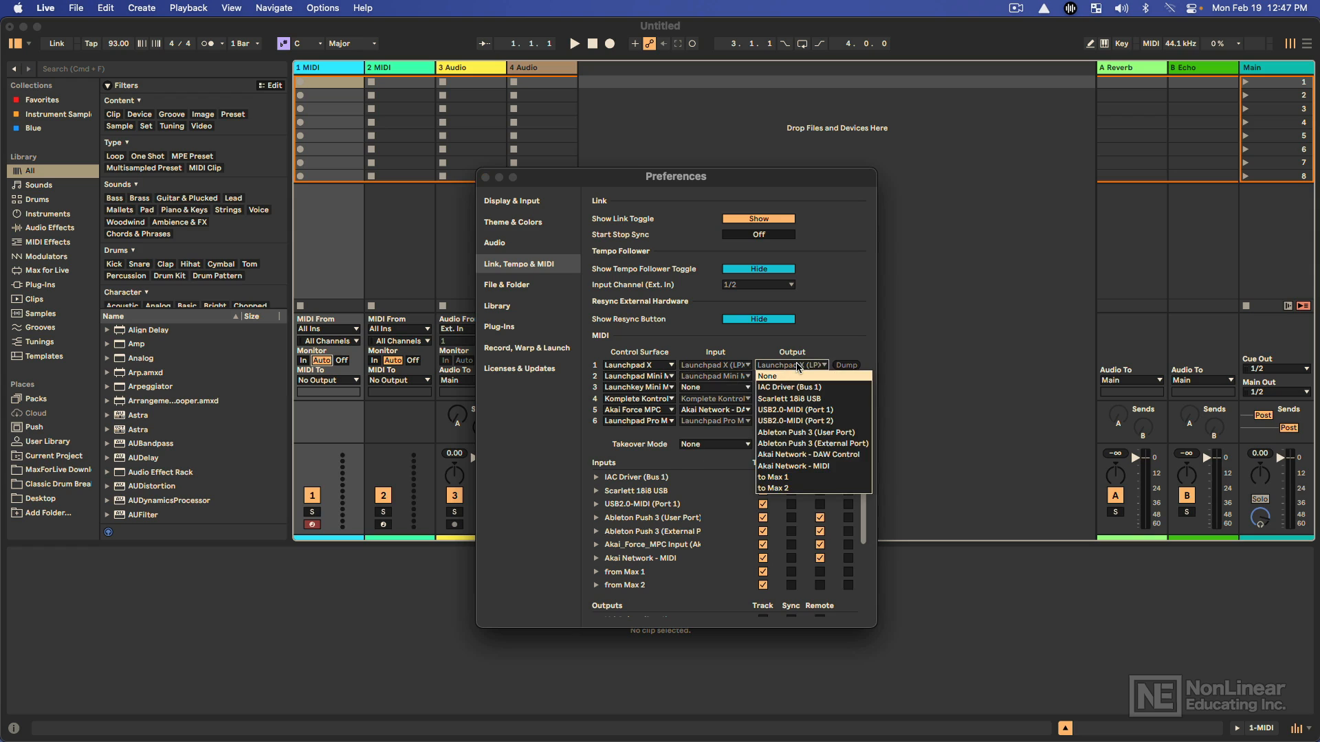
pyautogui.click(792, 364)
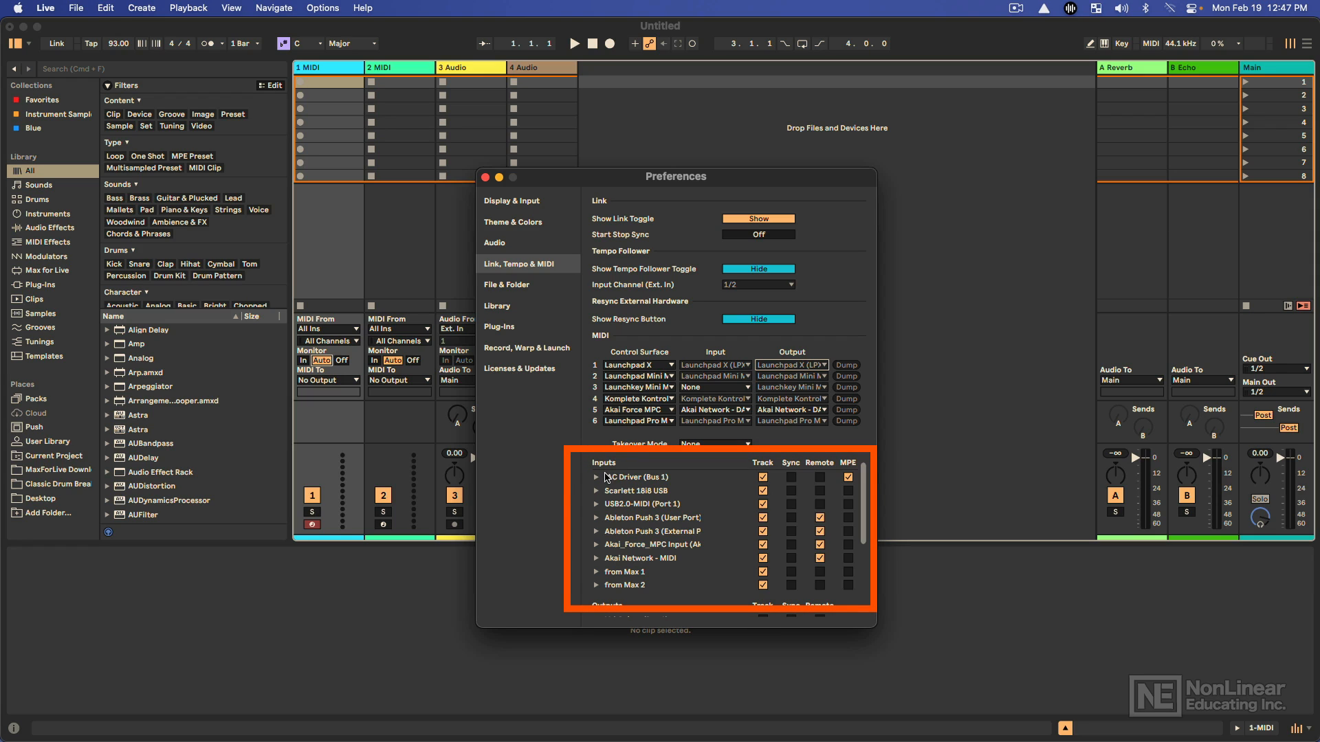
pyautogui.moveTo(606, 475)
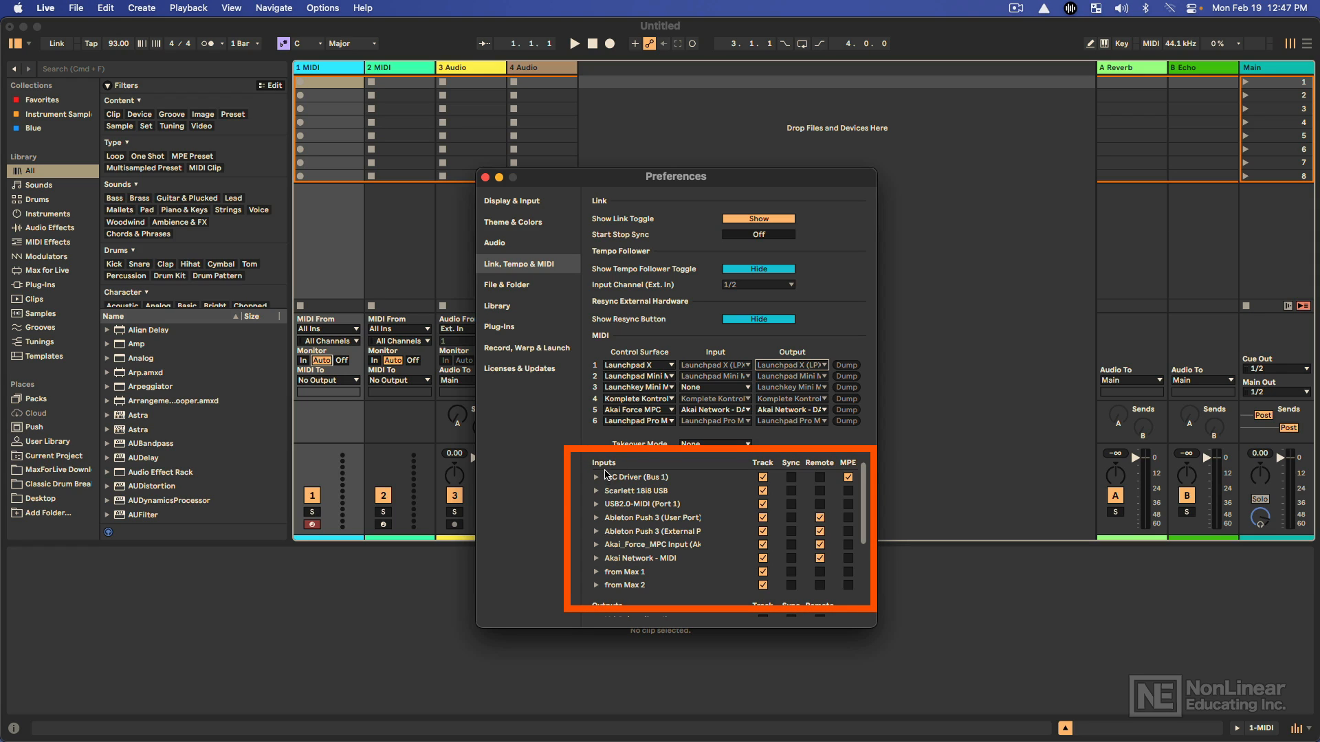
pyautogui.moveTo(615, 575)
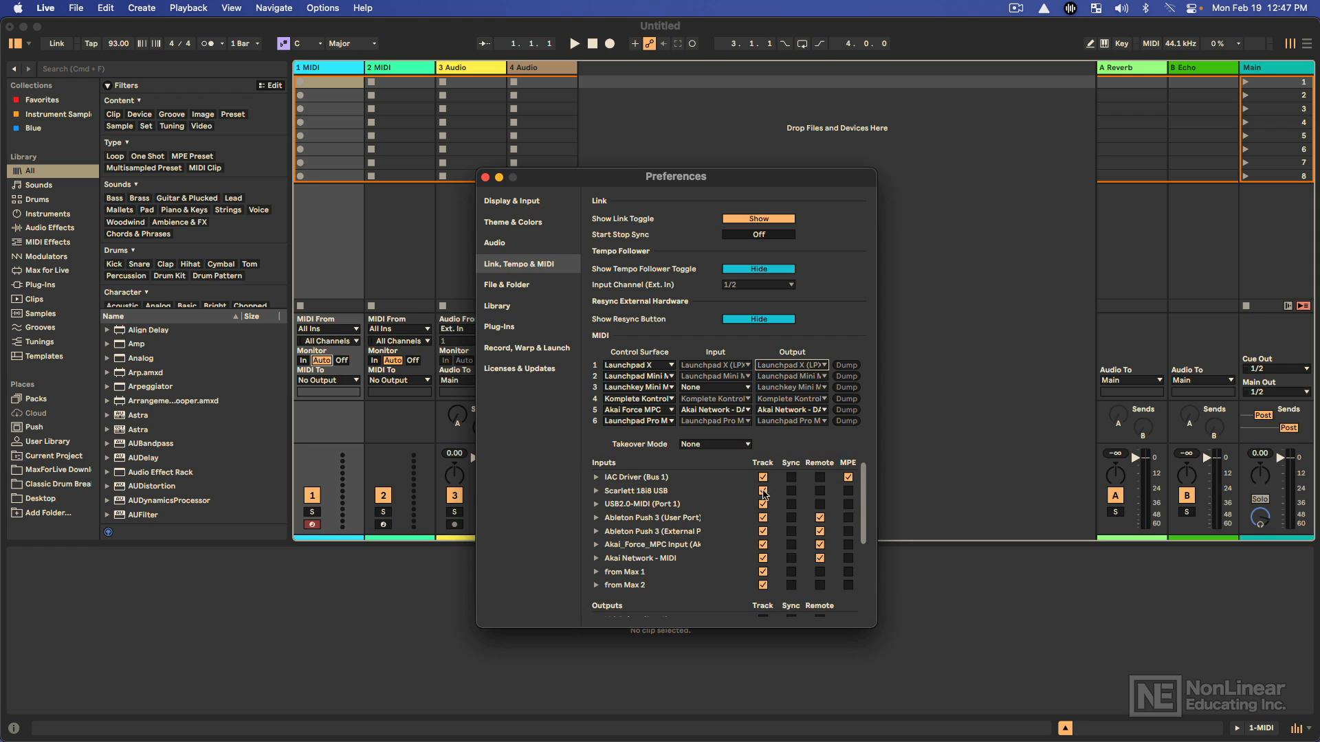
# Enable Track input for the Scarlett 18i8 USB MIDI port.
pyautogui.click(762, 491)
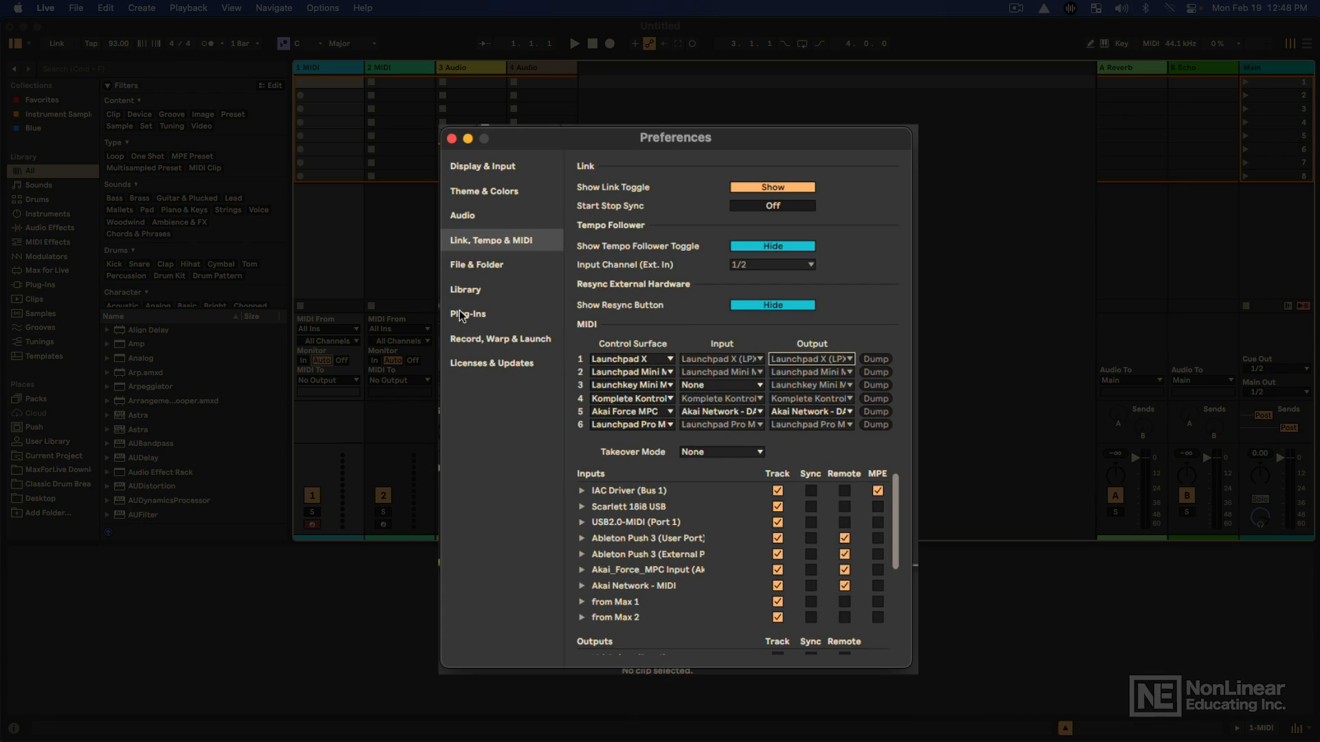
pyautogui.moveTo(473, 319)
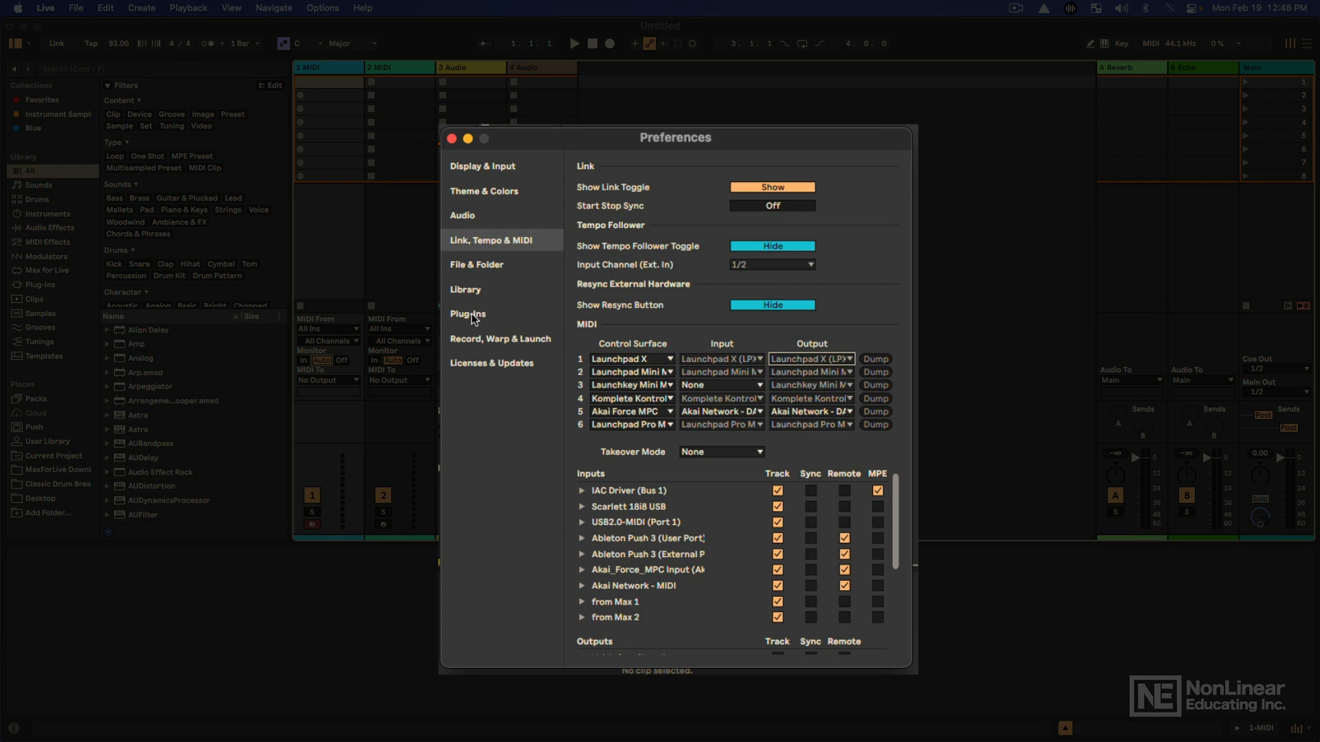
# Switch Preferences to the Plug-Ins page showing plug-in sources.
pyautogui.click(467, 314)
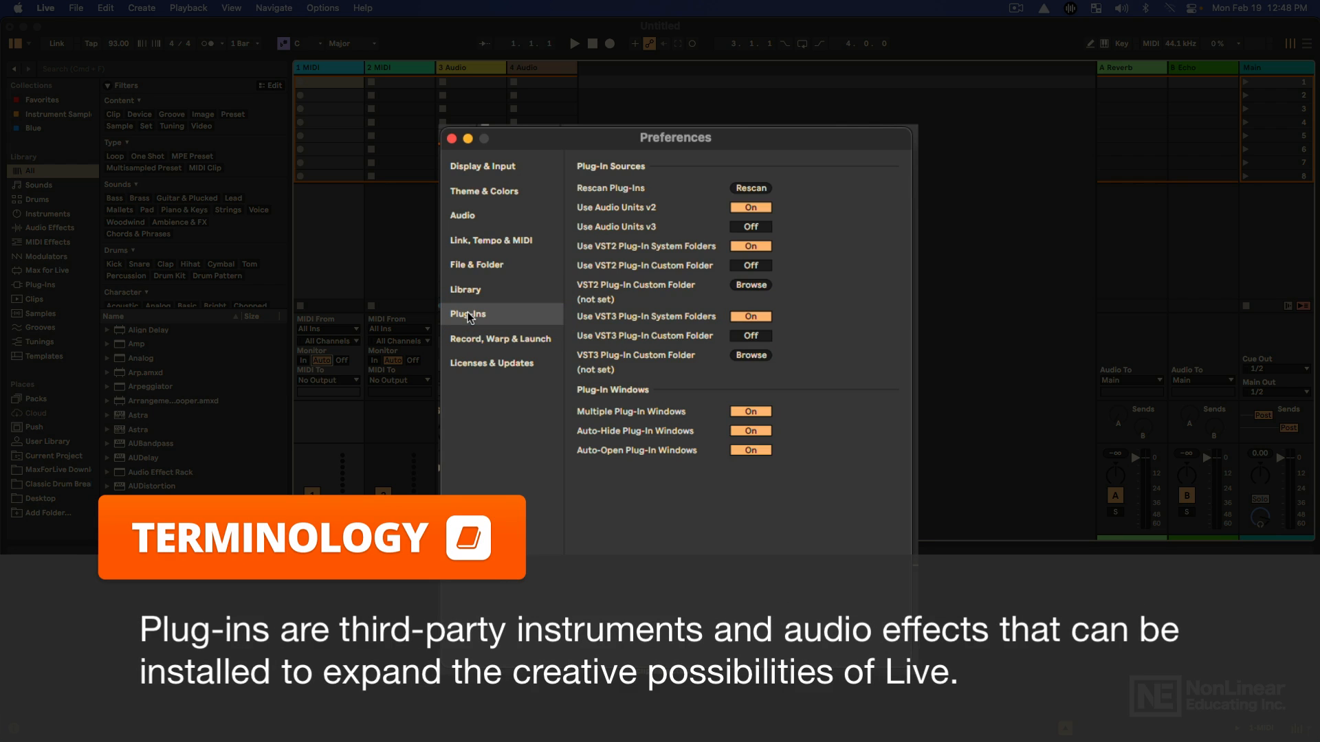
pyautogui.moveTo(465, 313)
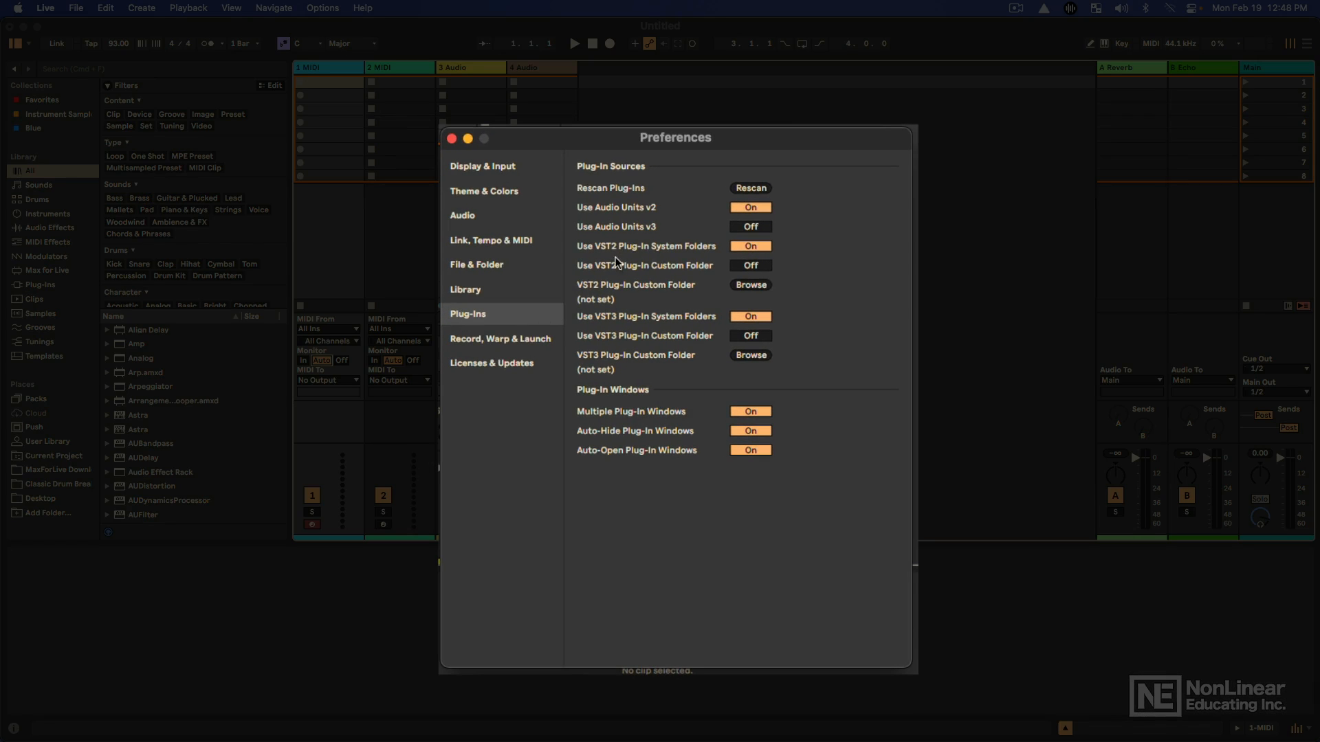
pyautogui.moveTo(624, 256)
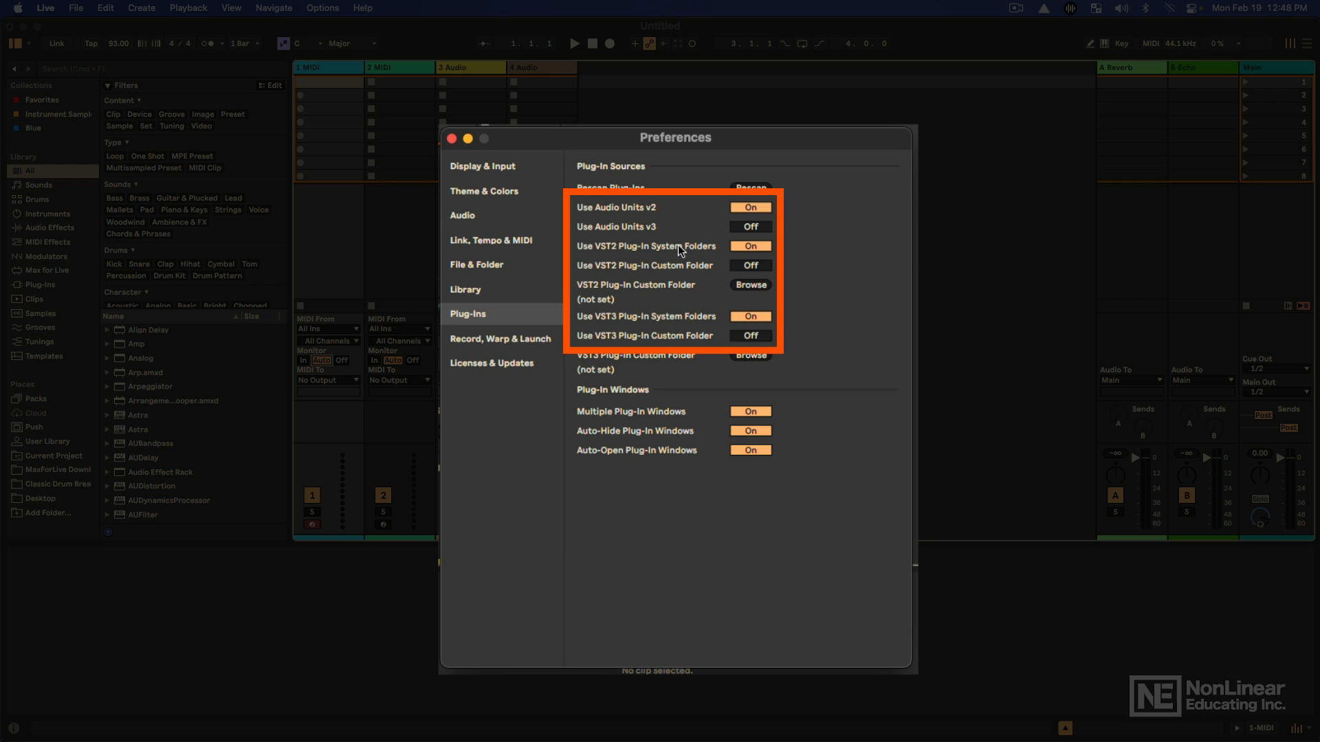
pyautogui.moveTo(690, 256)
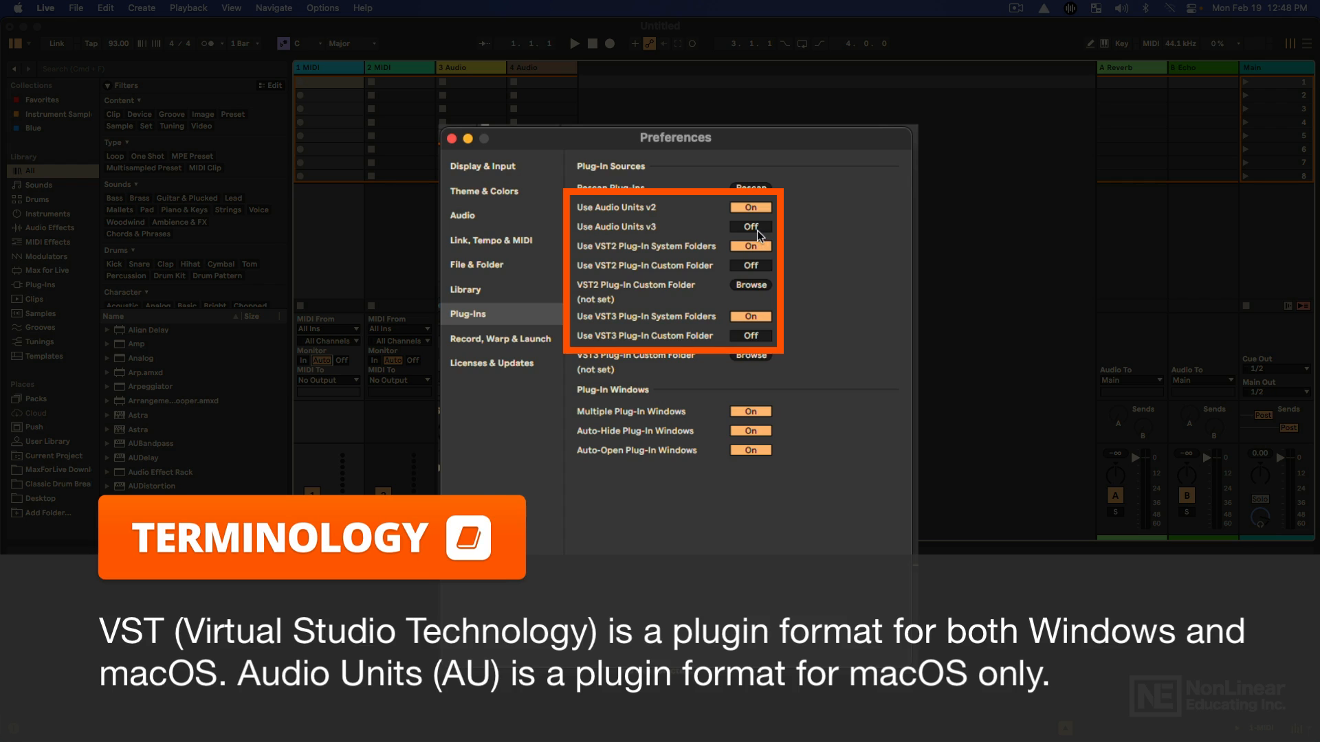
# Enable Use Audio Units v3 and start a plug-in rescan.
pyautogui.click(749, 227)
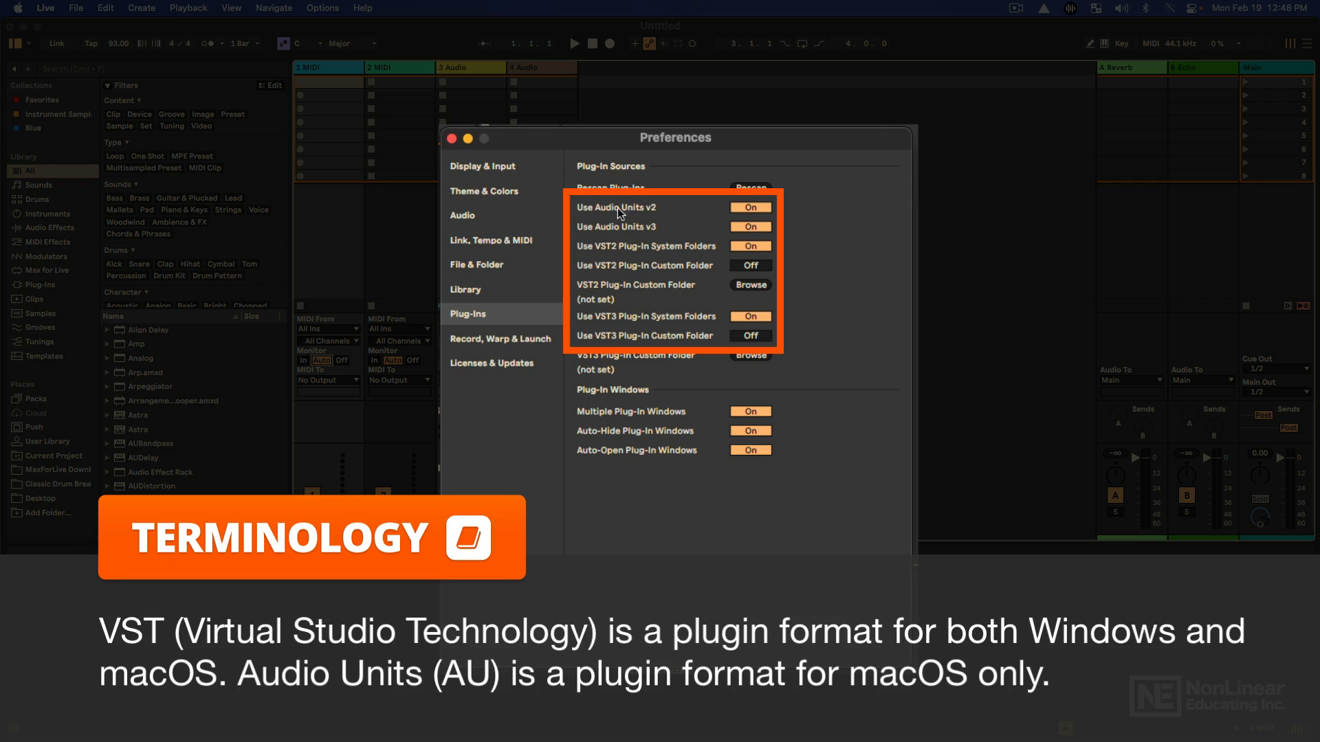
pyautogui.moveTo(690, 253)
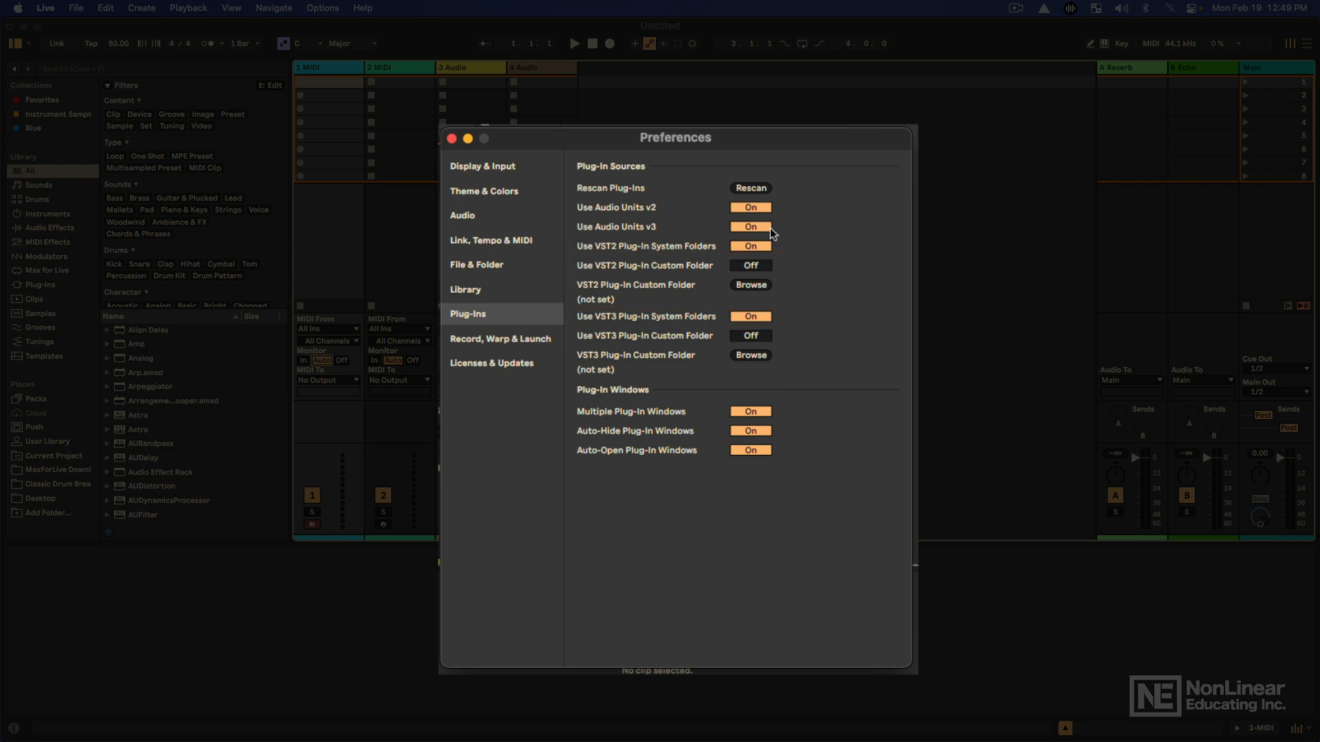
pyautogui.click(750, 187)
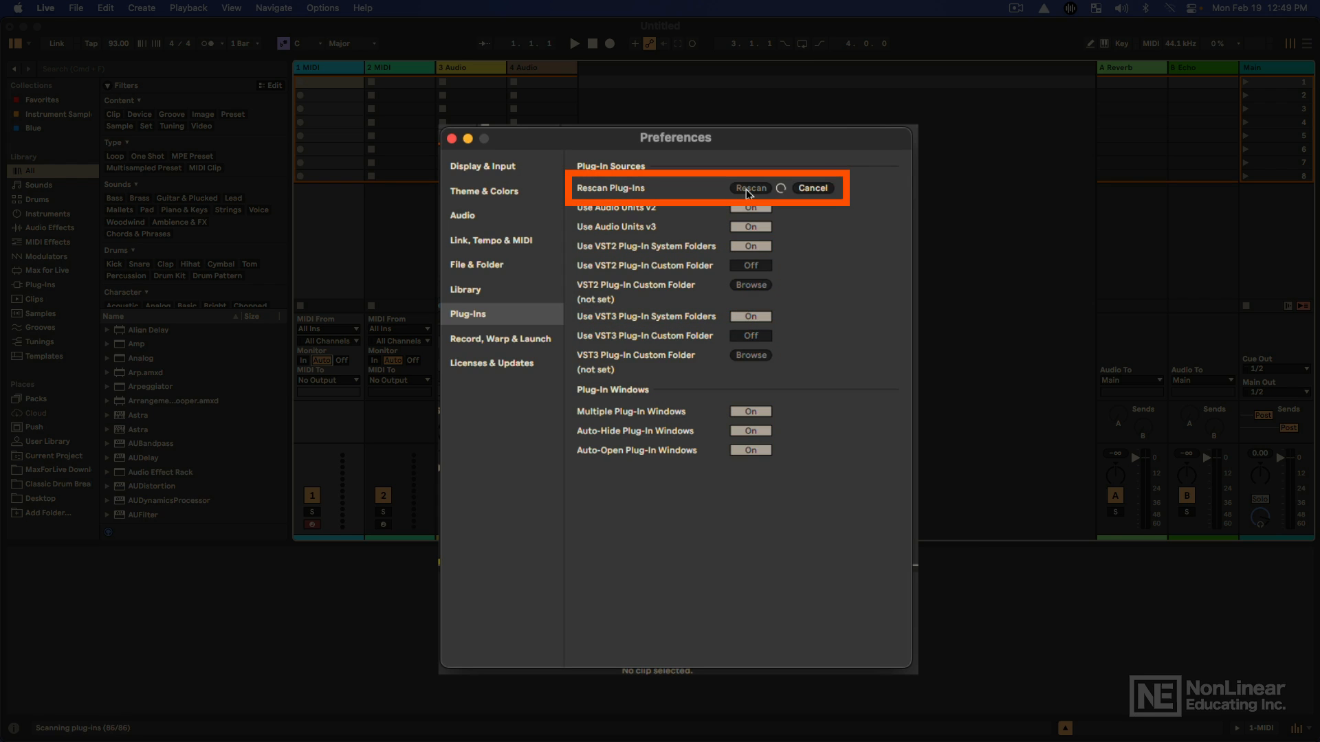